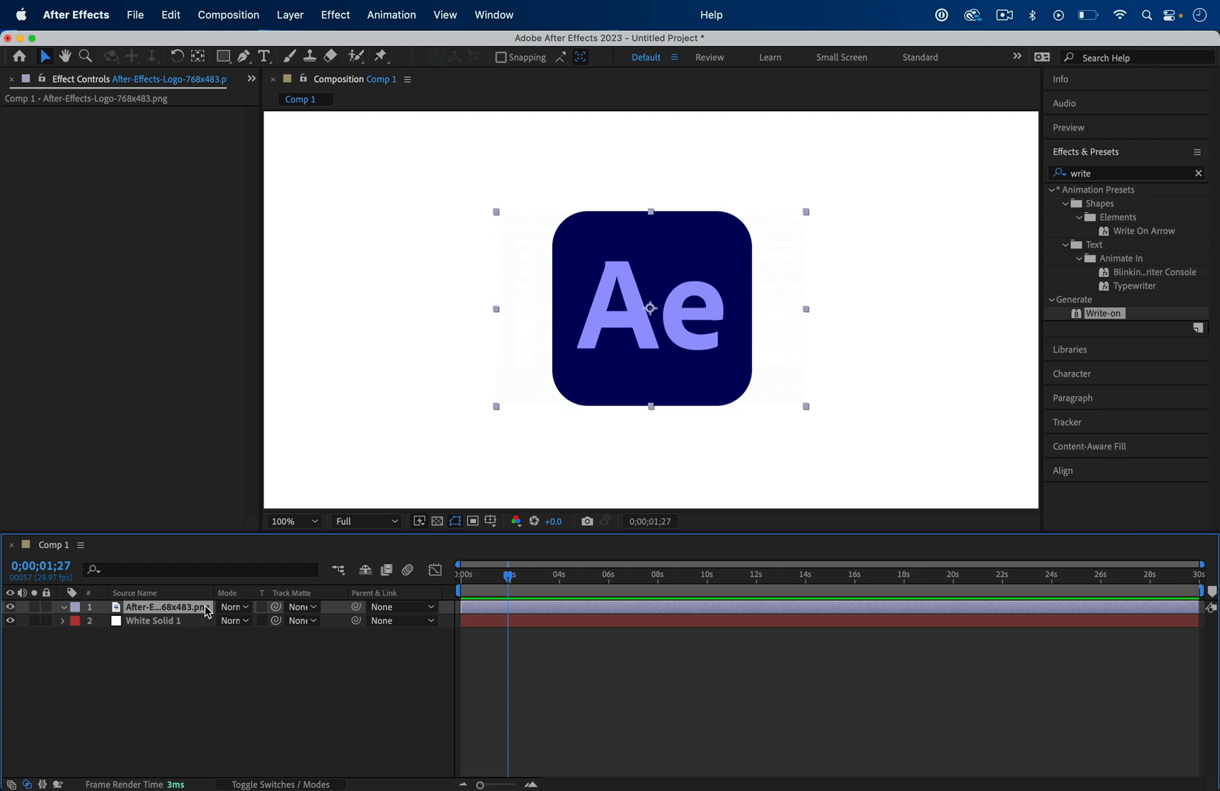
mouse_move(1081, 173)
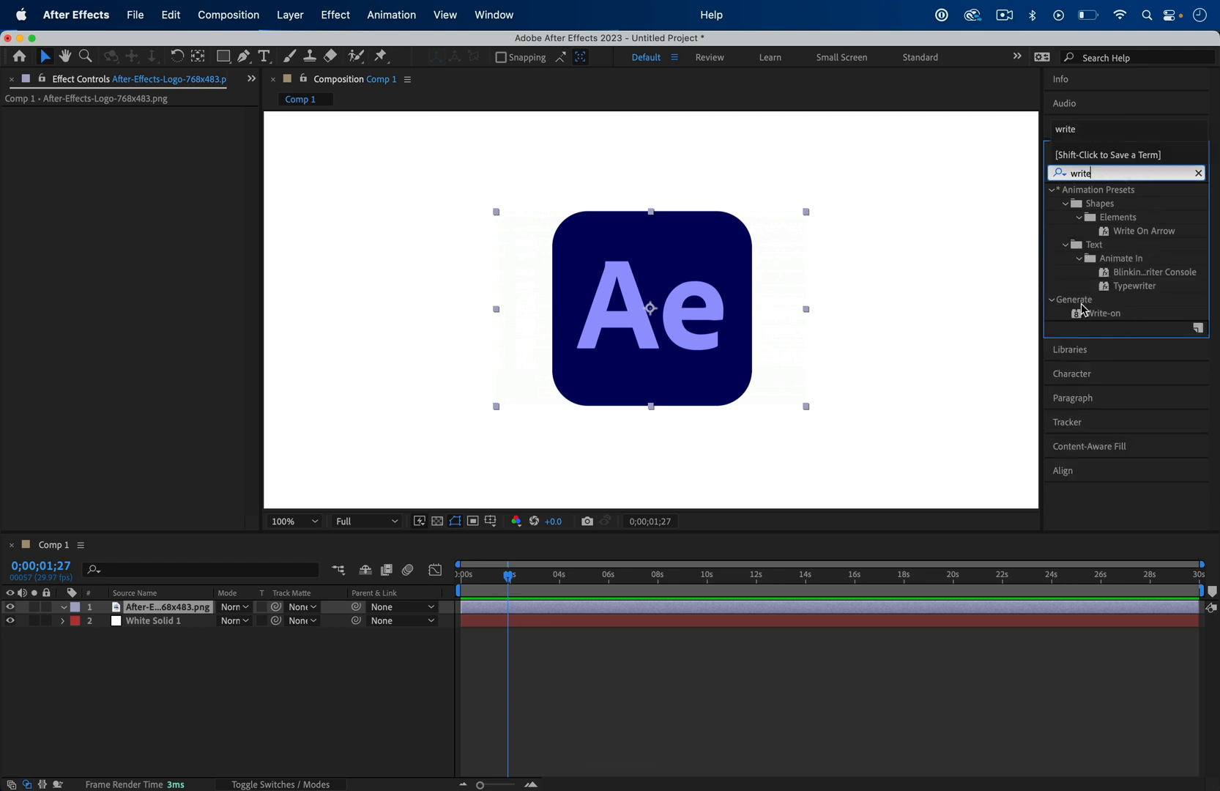
Apply the Generate > Write-on effect to the After-Effects-Logo layer.
left_click(1104, 314)
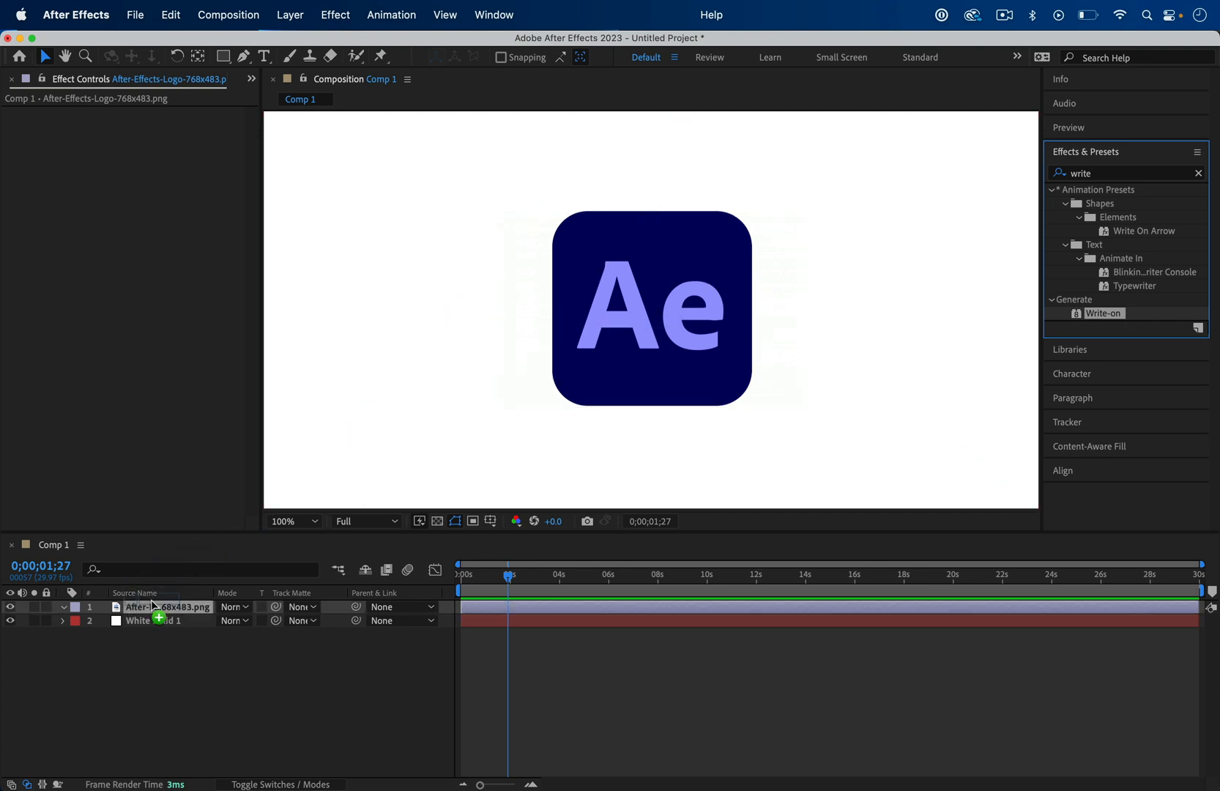
double_click(1103, 314)
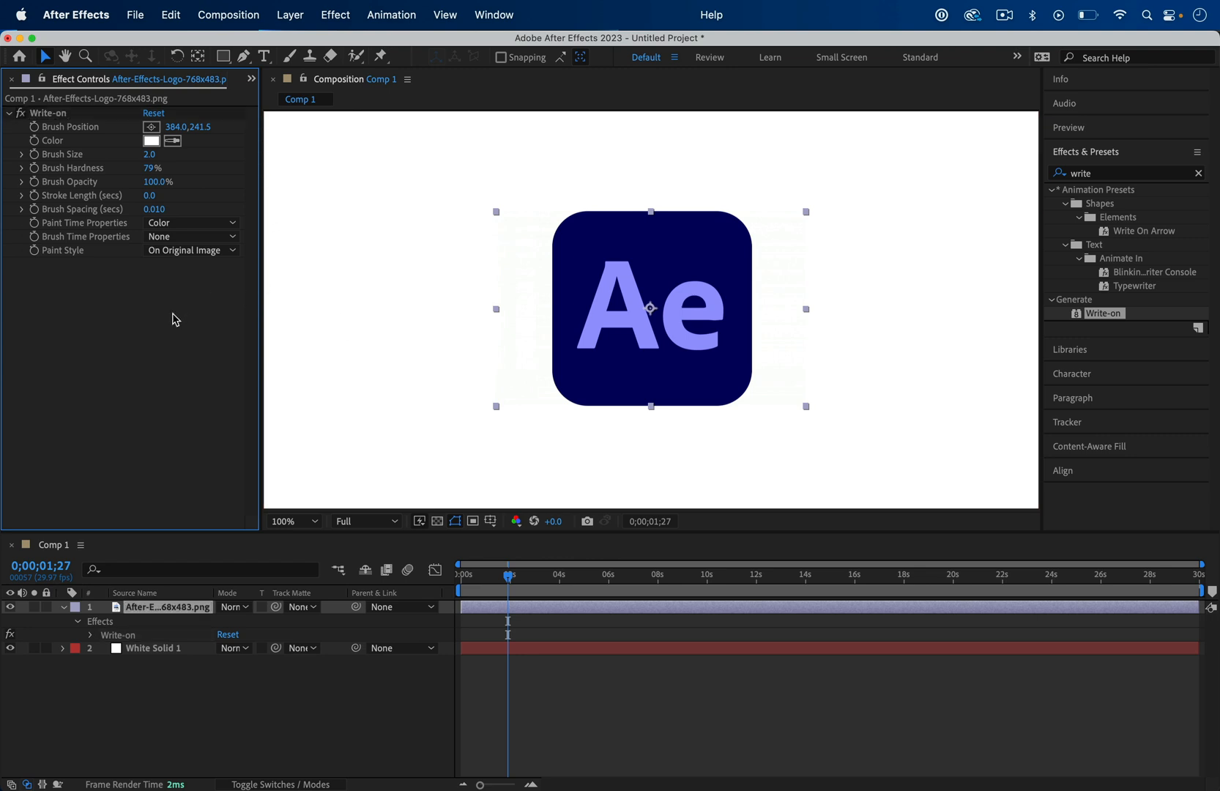
Set Write-on's Paint Style to Reveal Original Image.
left_click(190, 250)
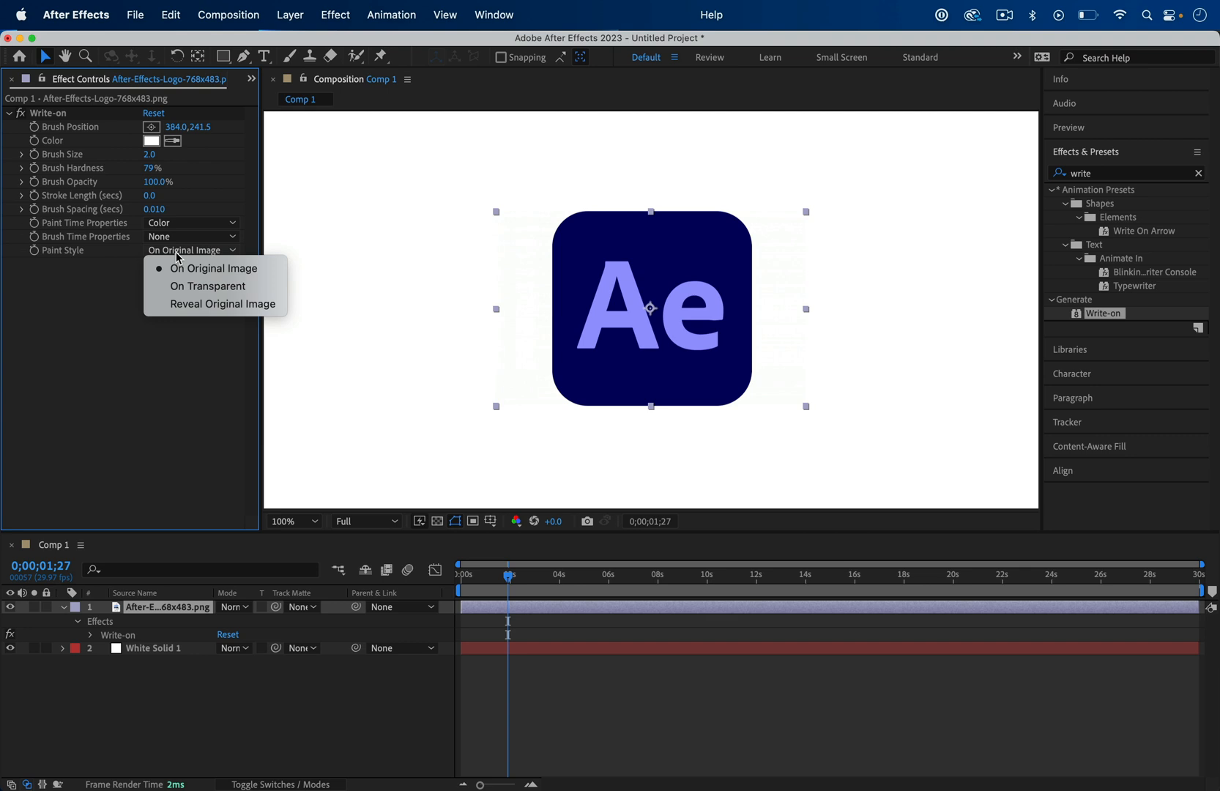
mouse_move(222, 304)
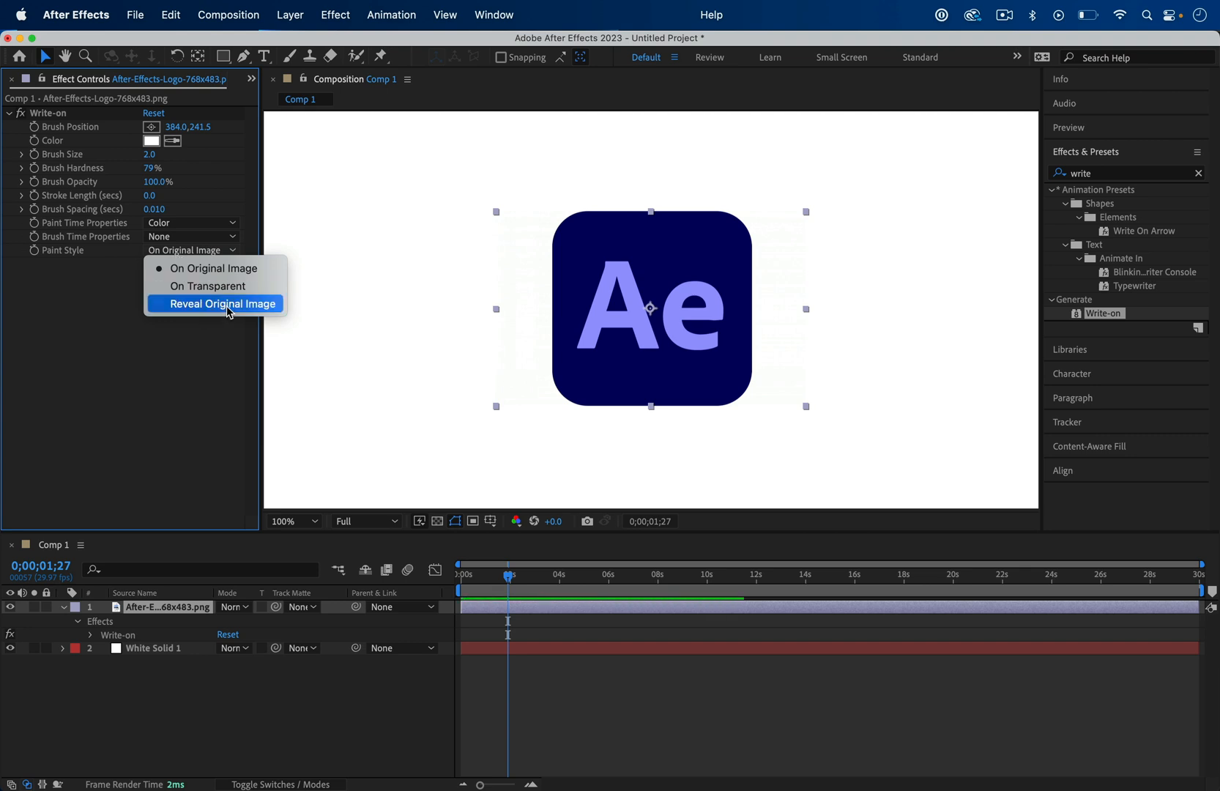
left_click(223, 303)
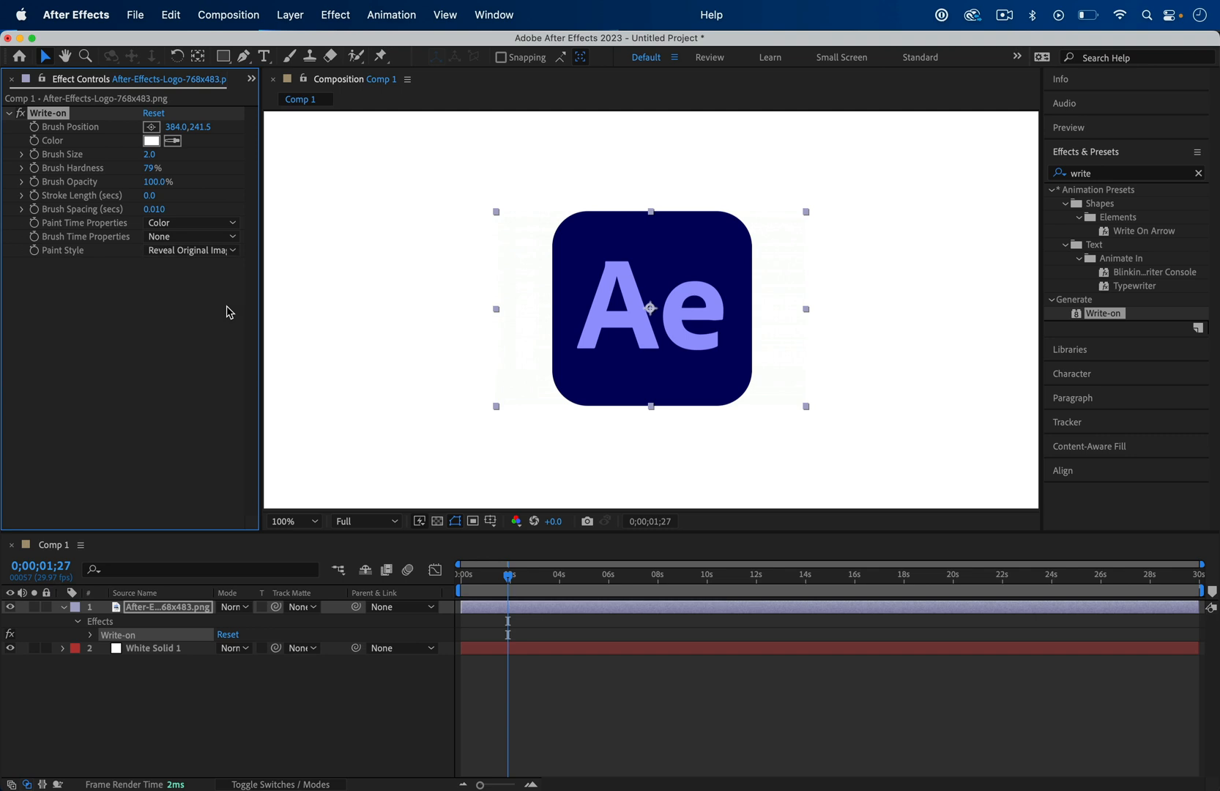
mouse_move(78, 159)
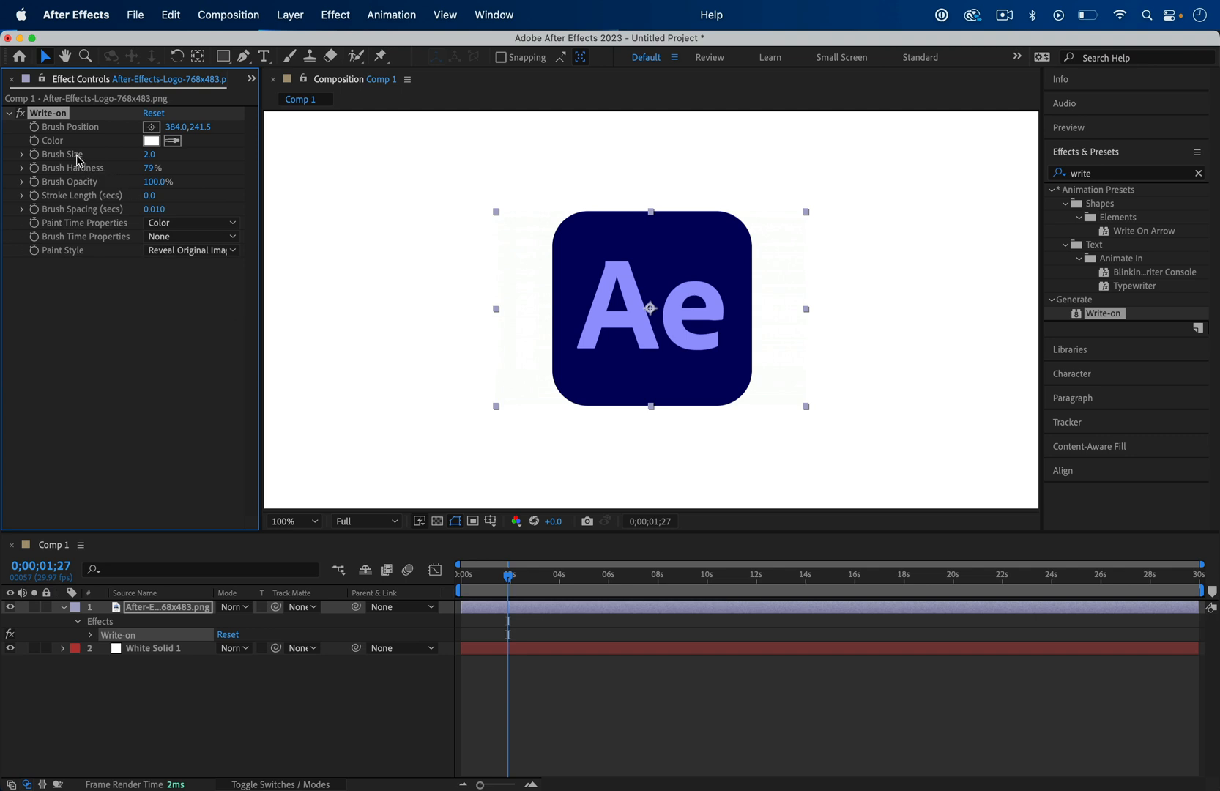
mouse_move(161, 167)
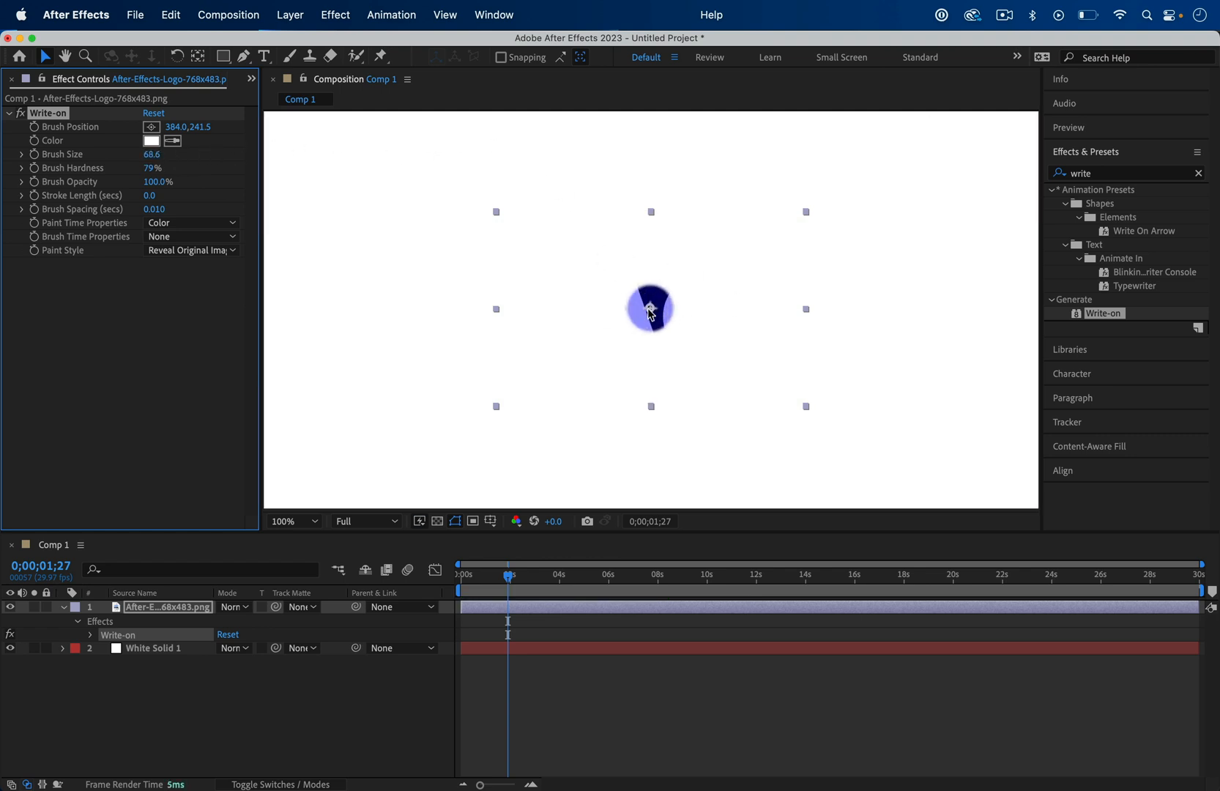
Enlarge the brush to about 150 and place it at the logo's top-left corner.
left_click_drag(650, 308, 598, 265)
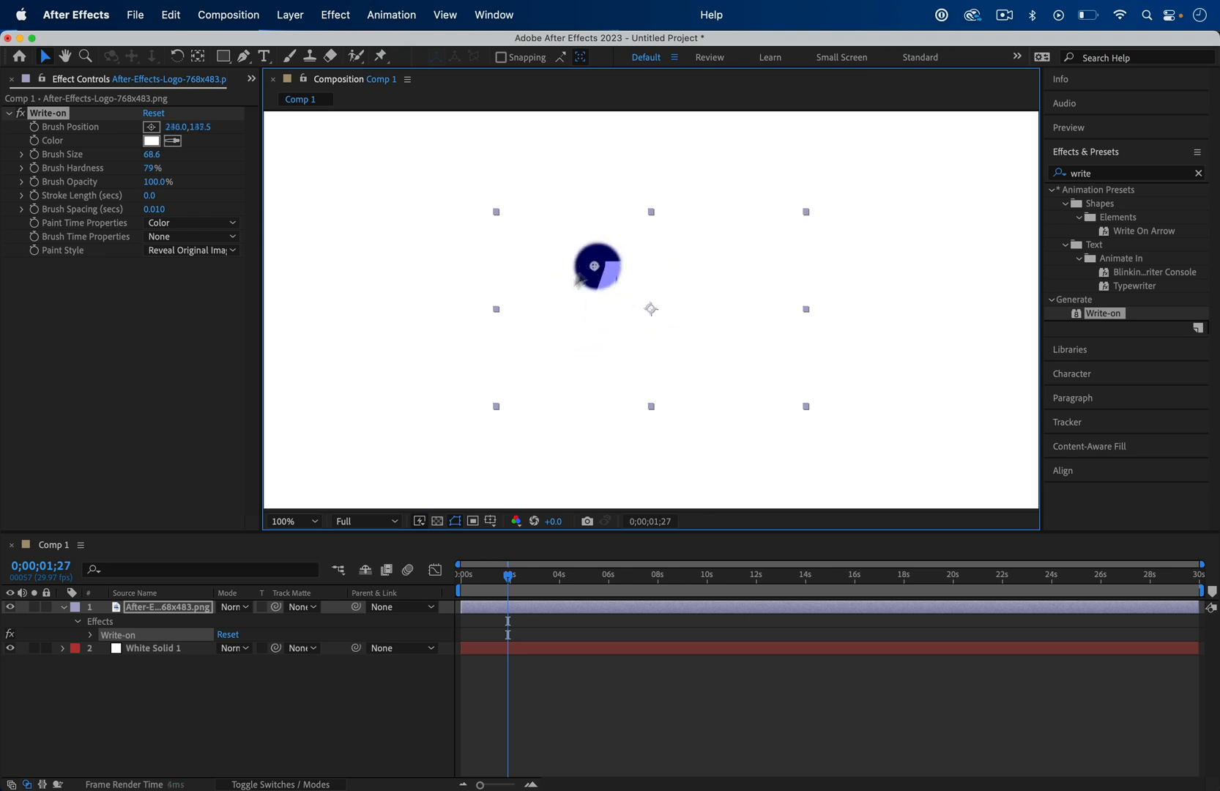
left_click_drag(599, 266, 572, 250)
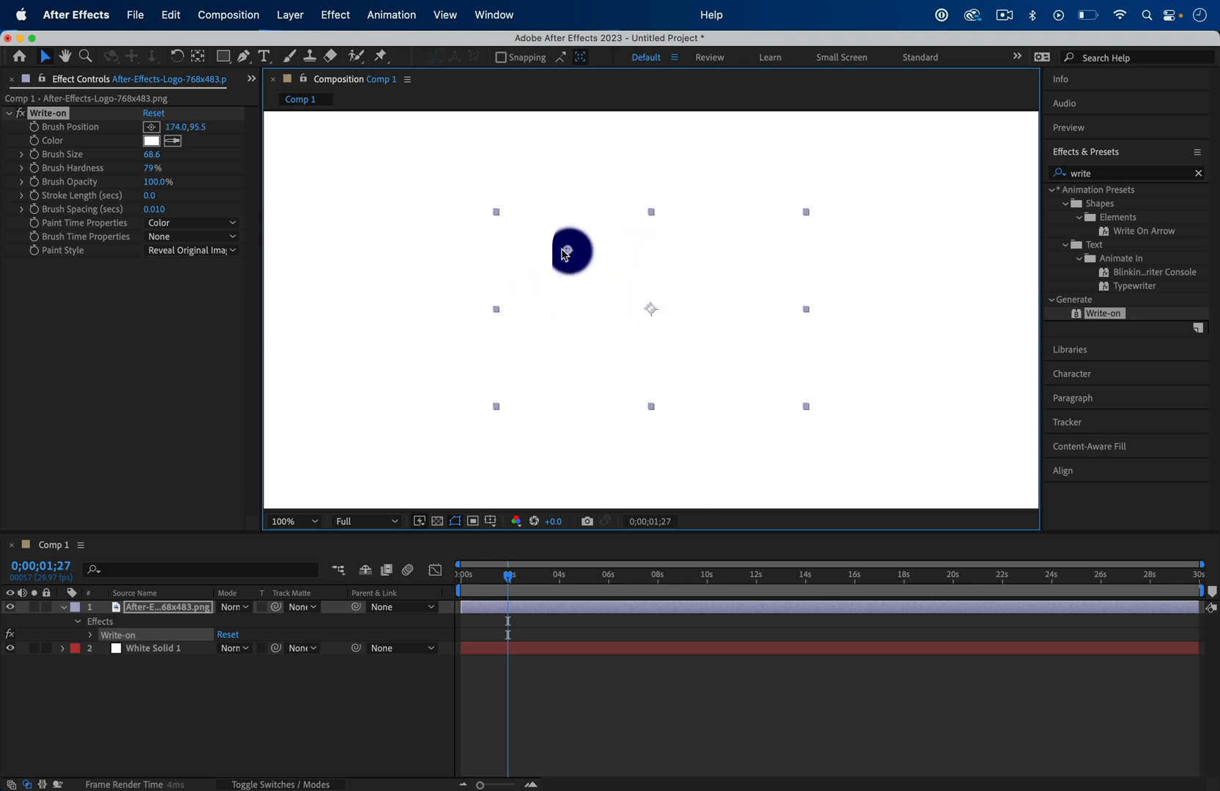
left_click_drag(567, 251, 580, 255)
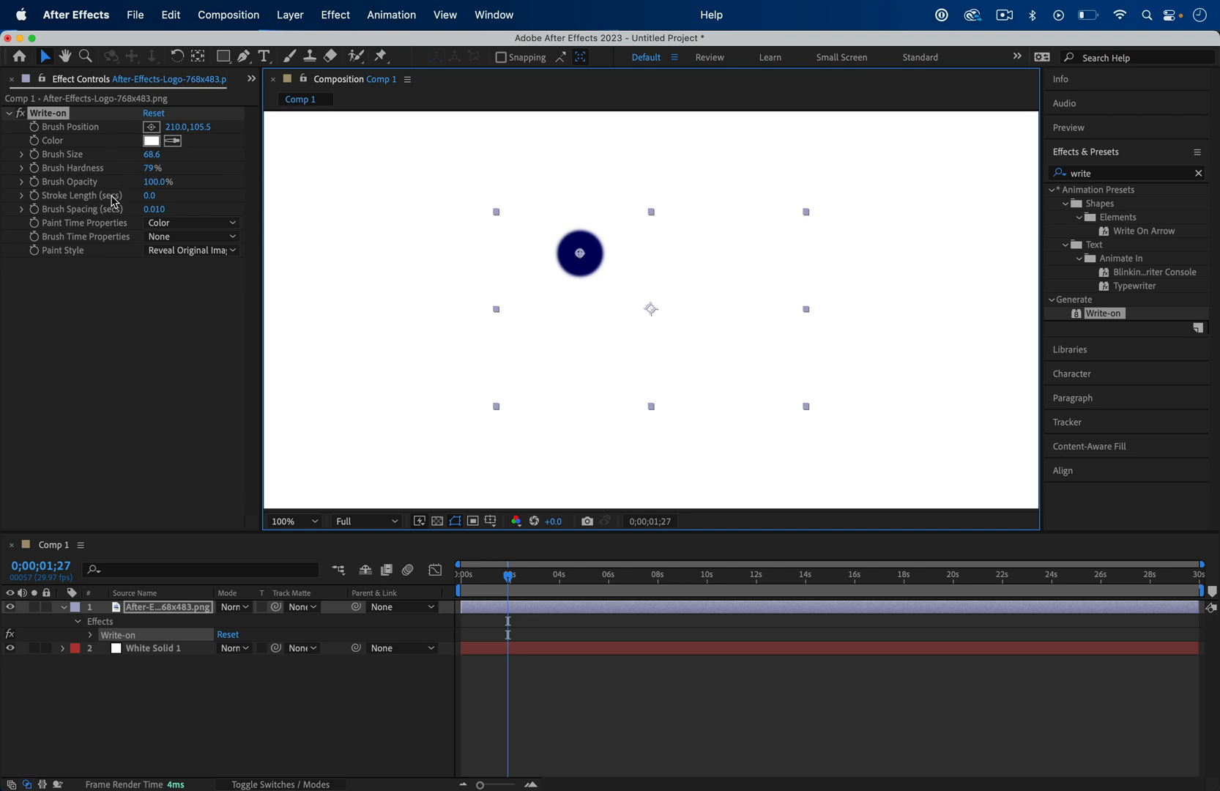
mouse_move(574, 265)
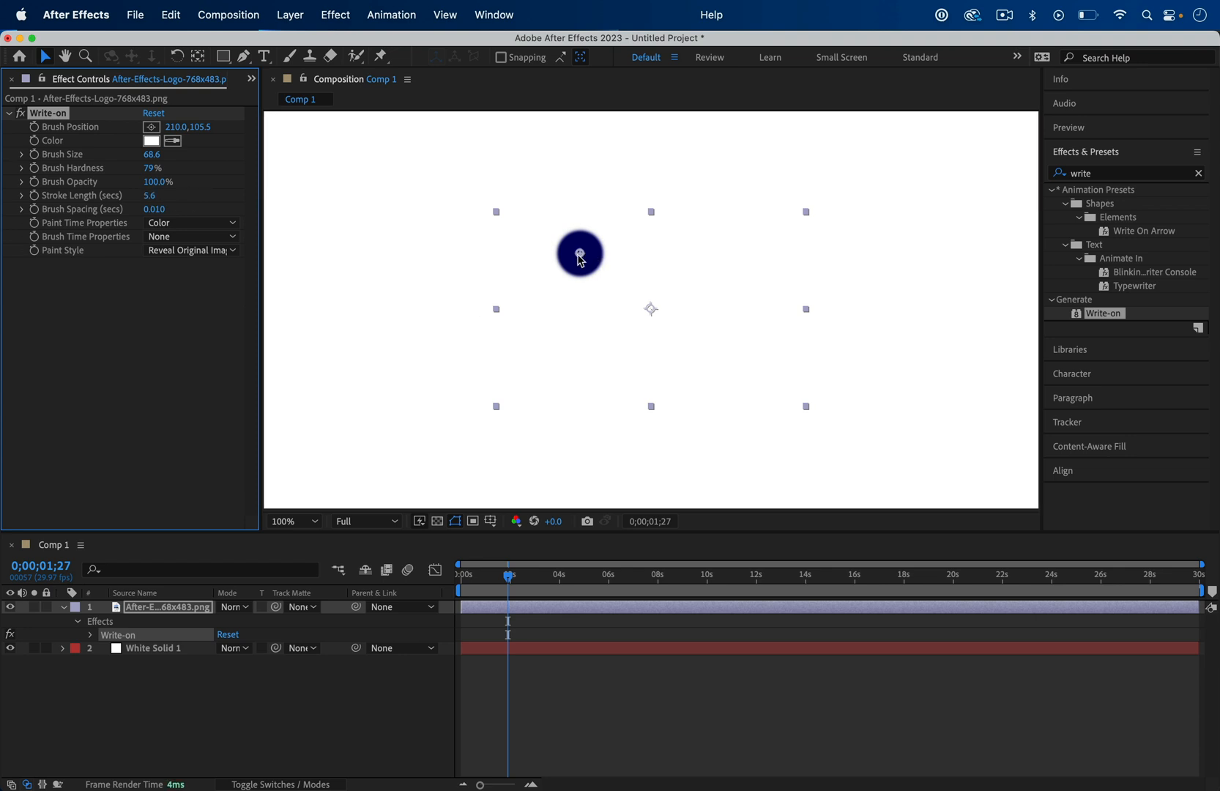
left_click_drag(580, 253, 569, 230)
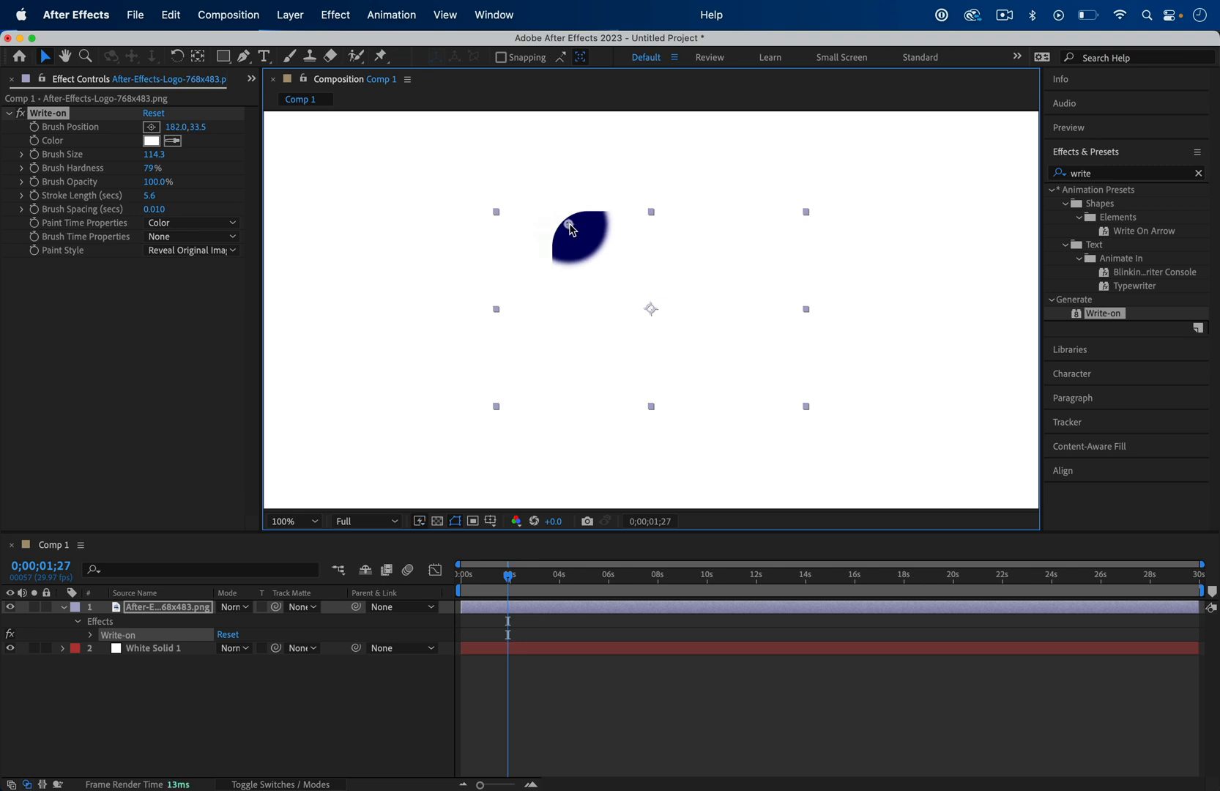
left_click_drag(571, 230, 623, 226)
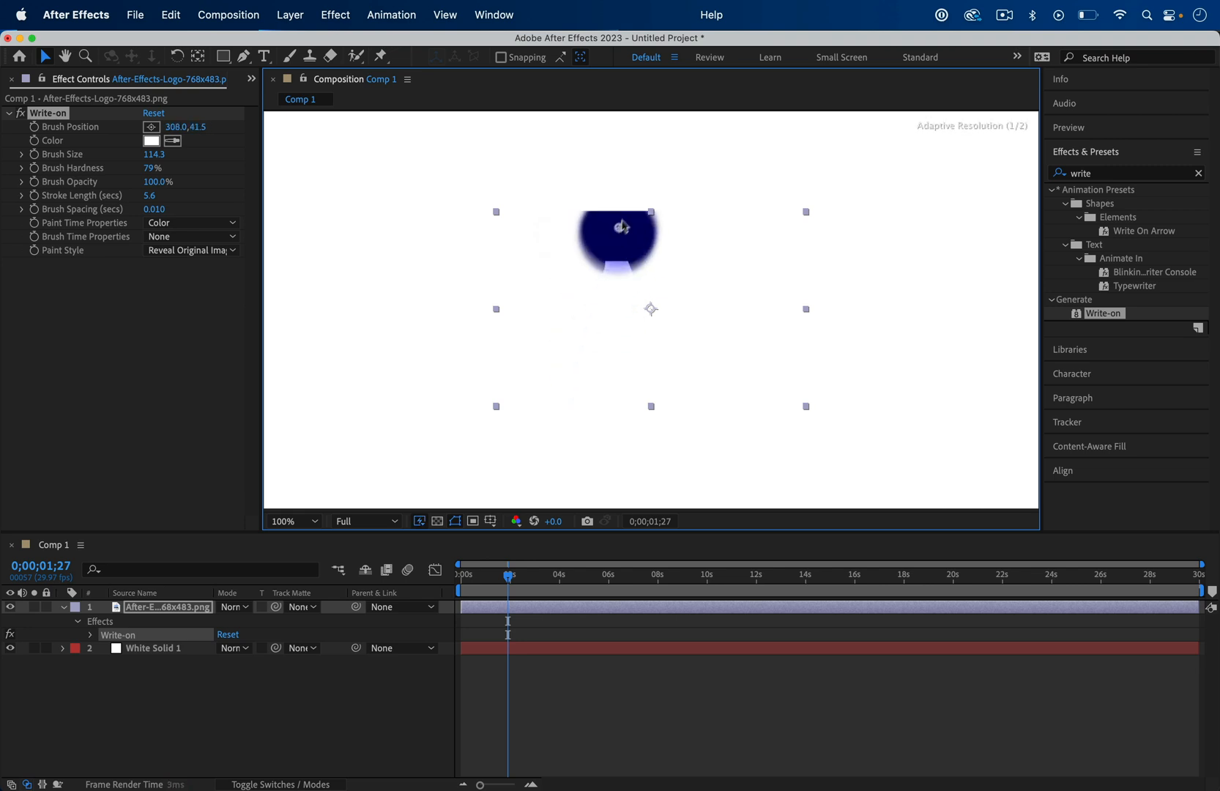
left_click_drag(620, 233, 582, 233)
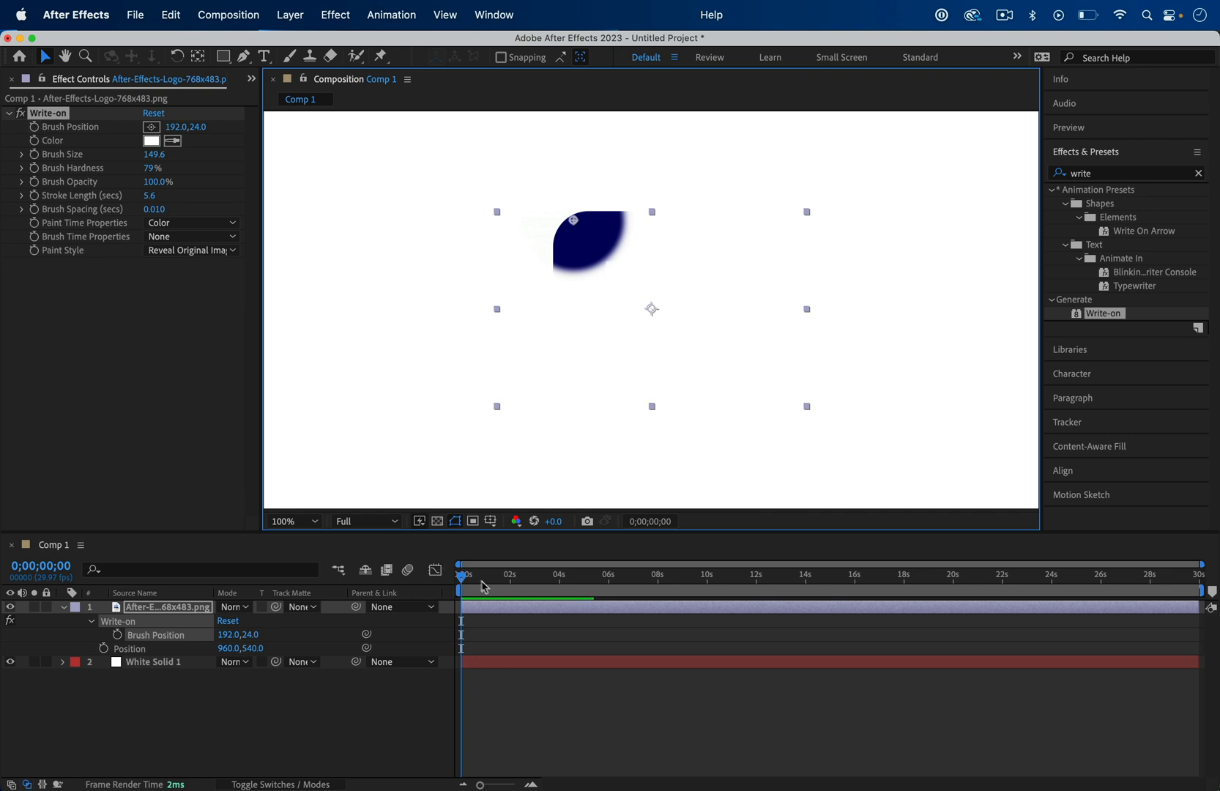
mouse_move(435, 573)
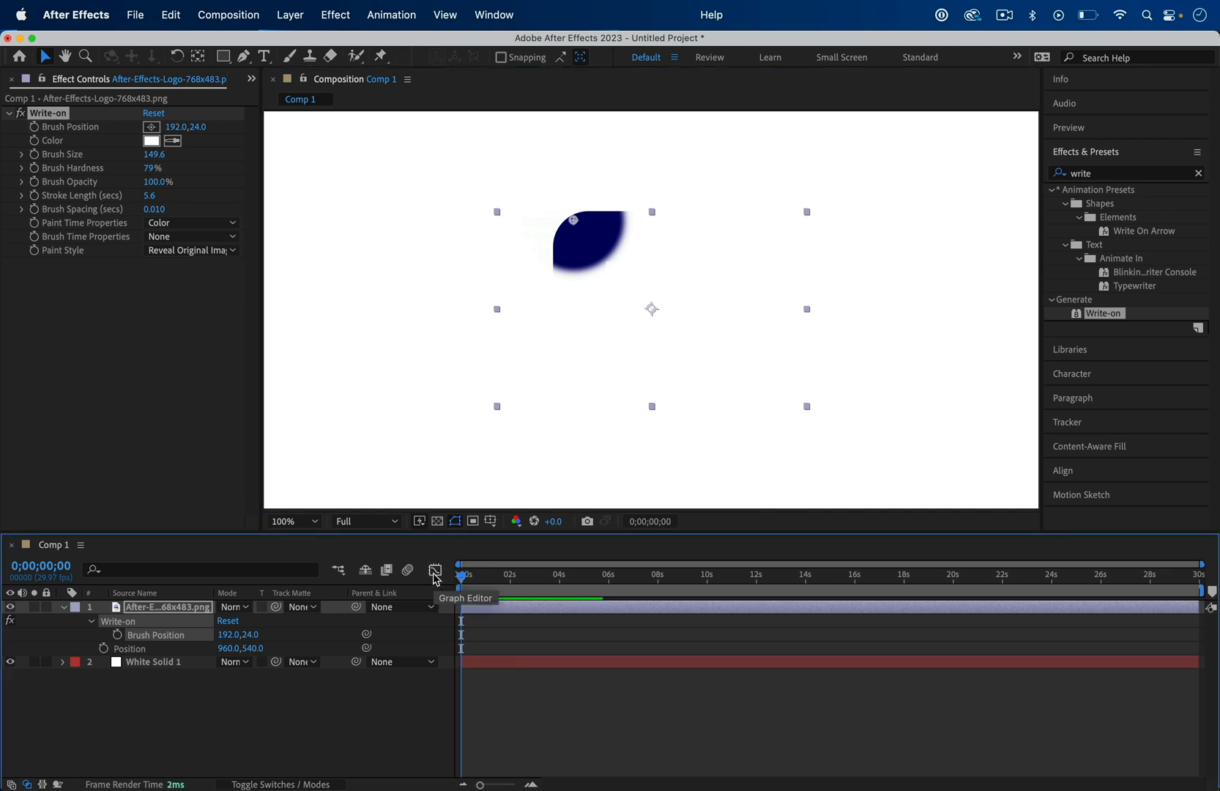
Keyframe Brush Position from a starting point and move it across the logo a few frames later.
left_click(35, 128)
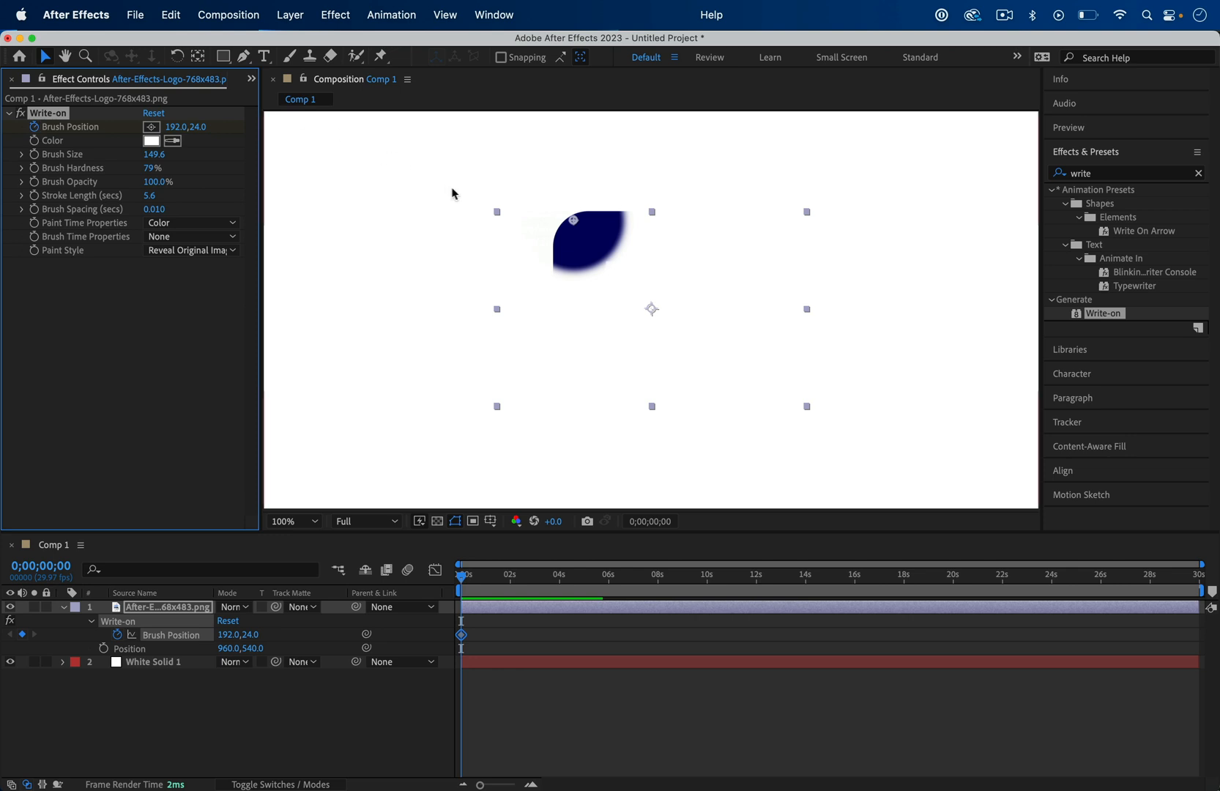
left_click_drag(572, 220, 564, 229)
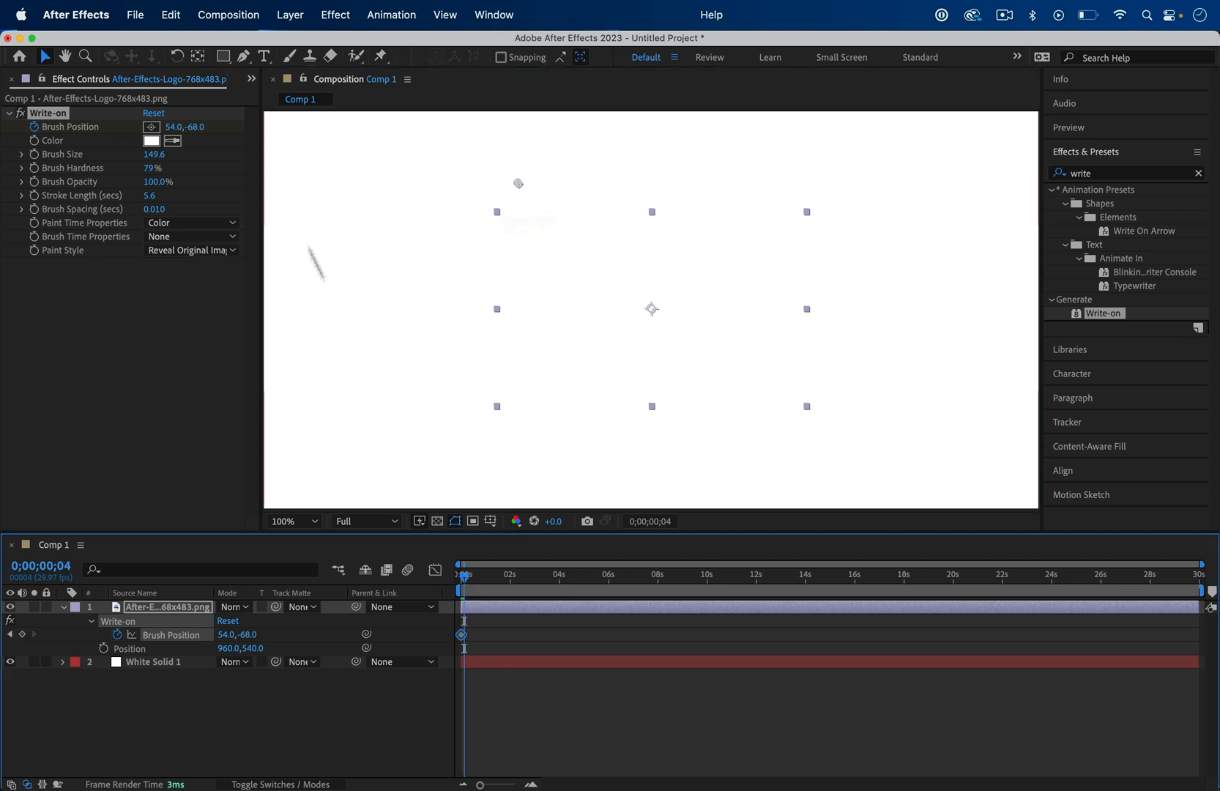
left_click_drag(529, 183, 558, 414)
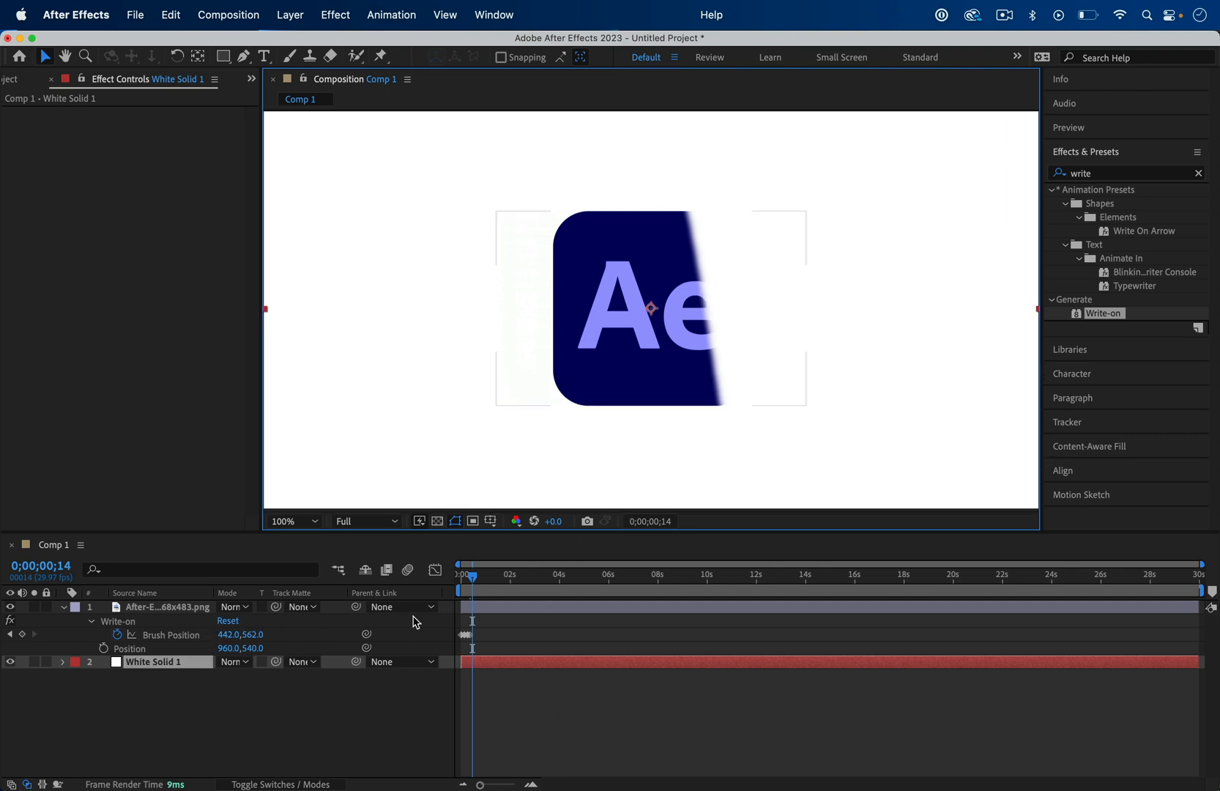
left_click(166, 606)
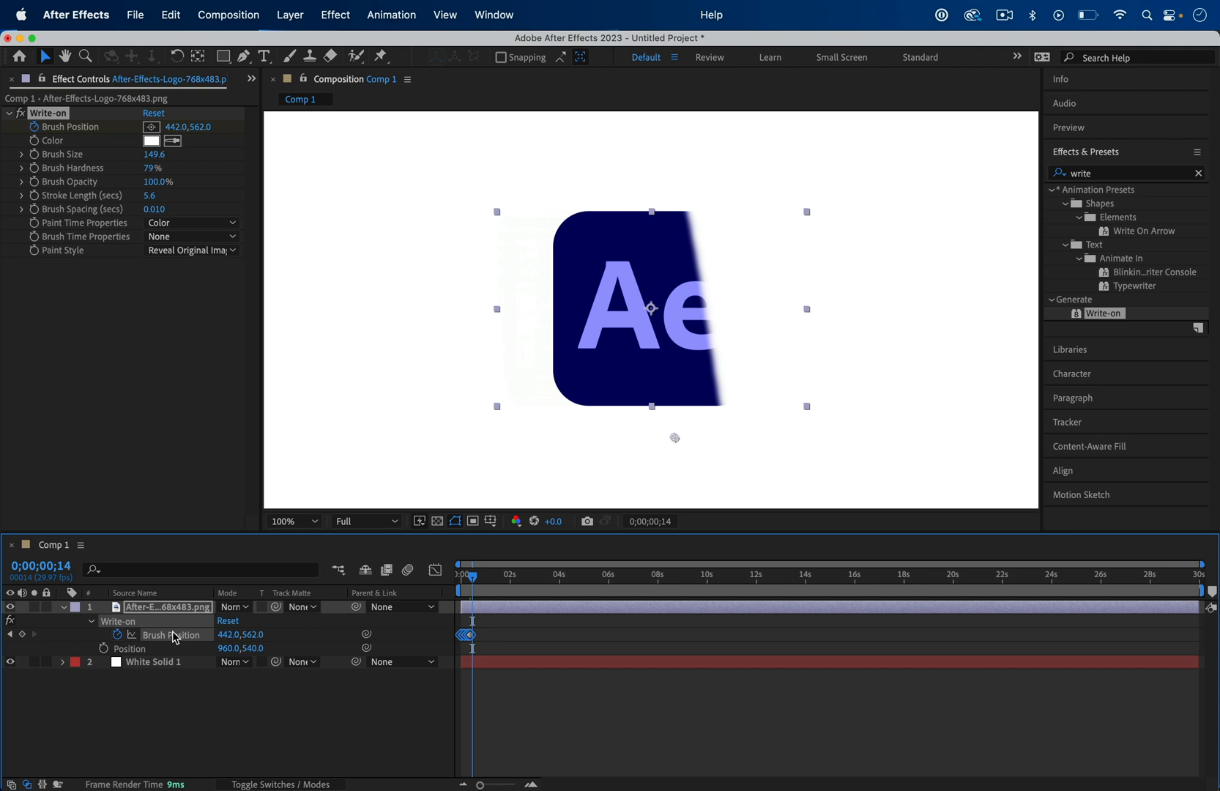
mouse_move(539, 505)
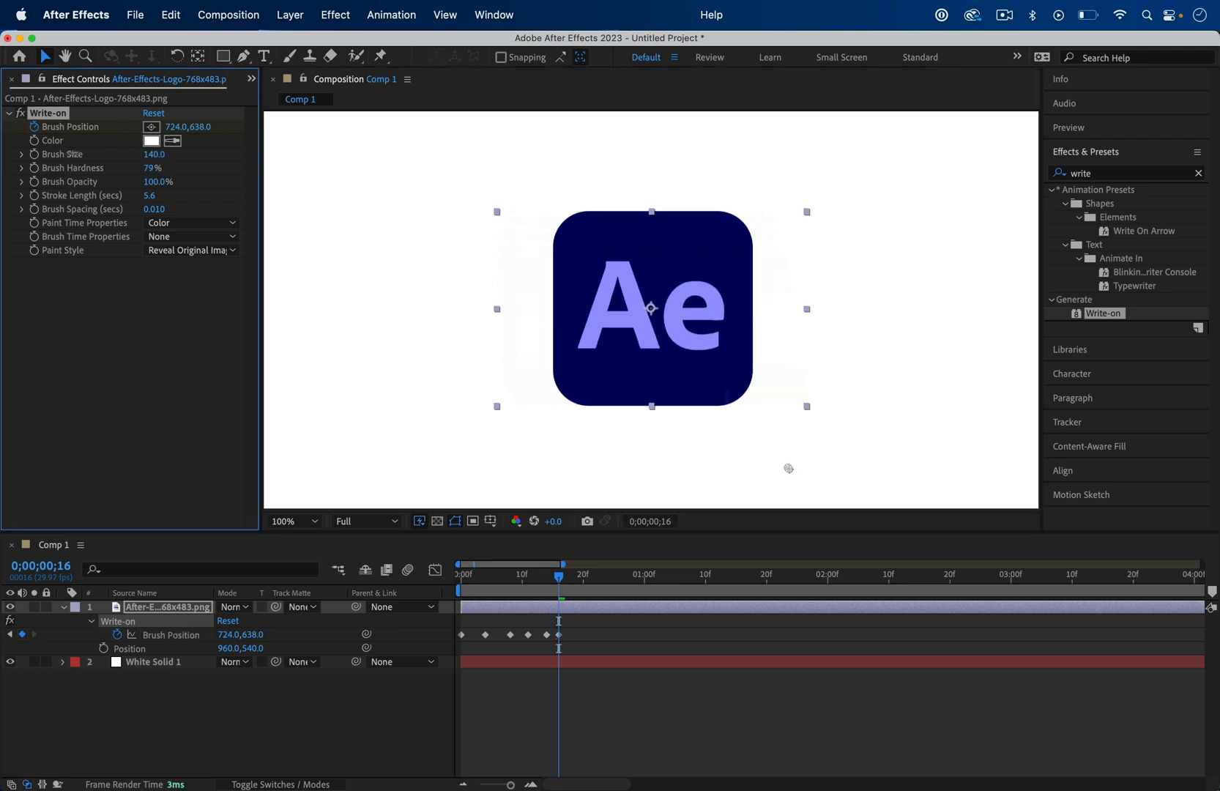
Try Brush Size 20.0 and set Brush Spacing to 0.001 for a continuous stroke.
left_click(159, 155)
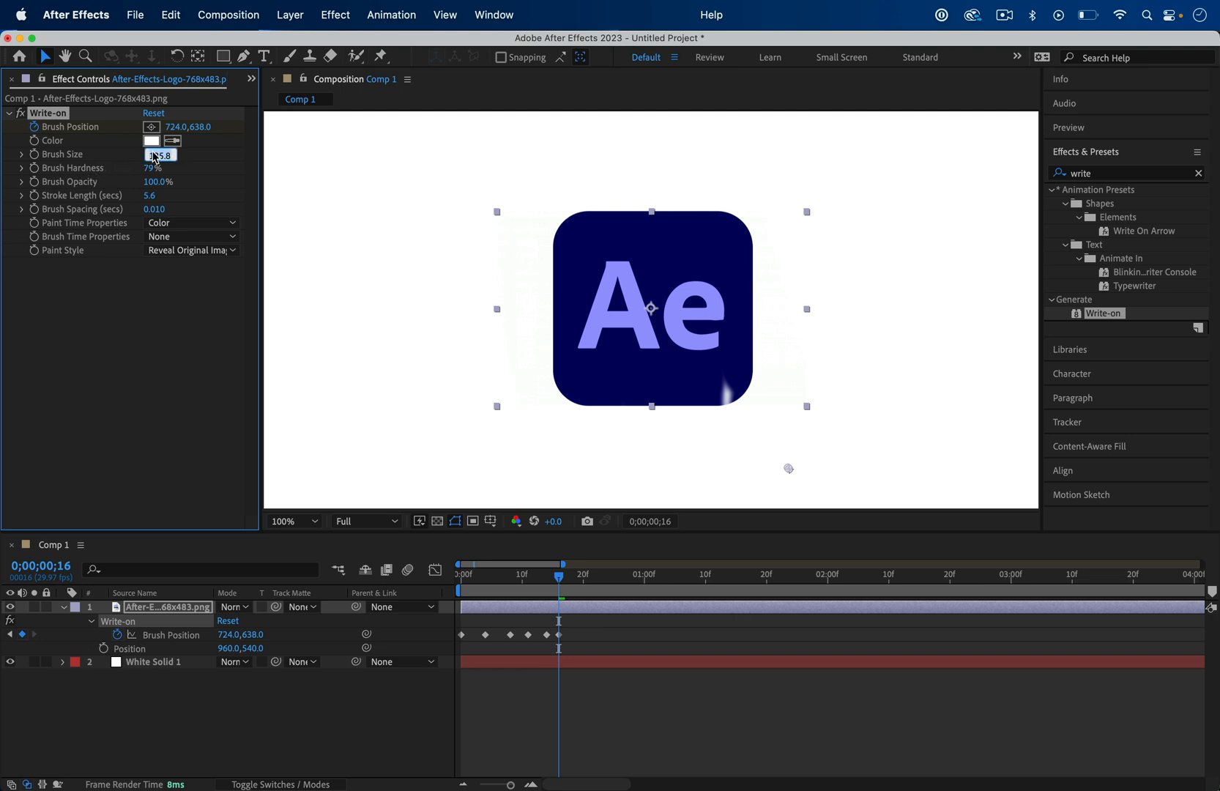
type("20.0")
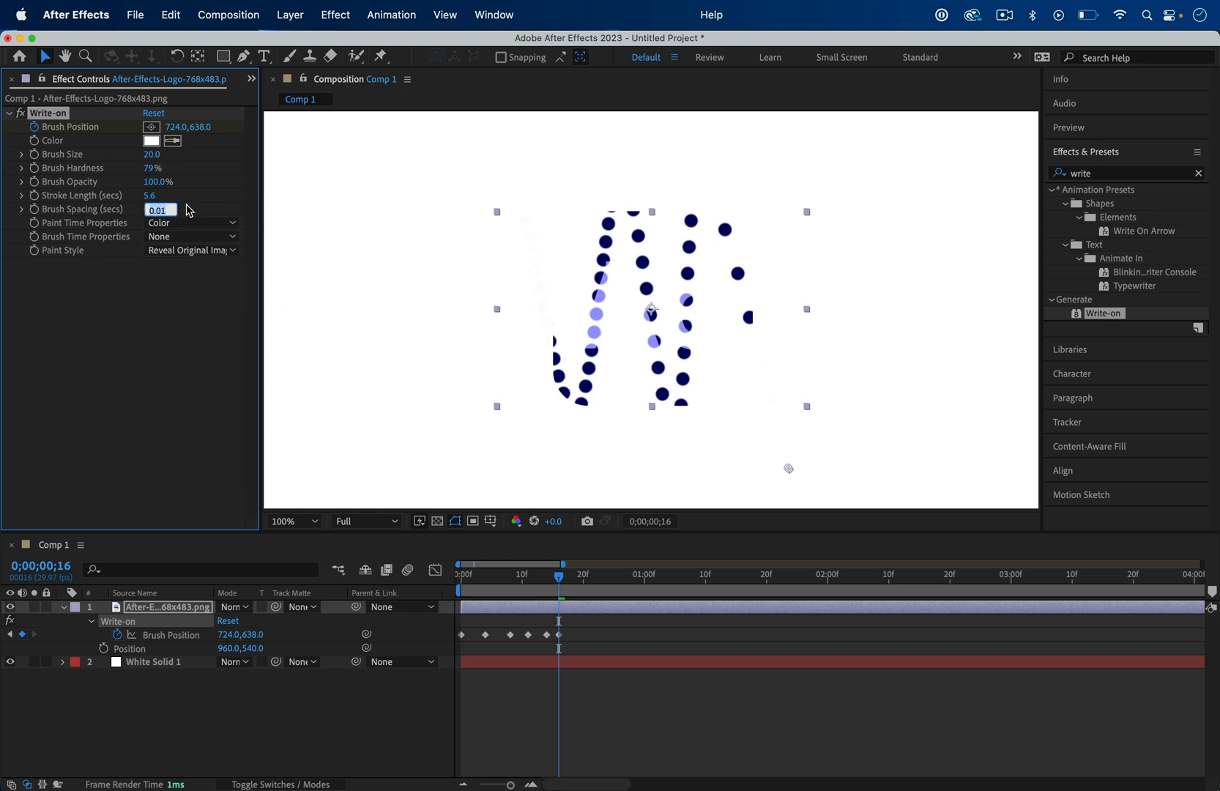
type("0.001")
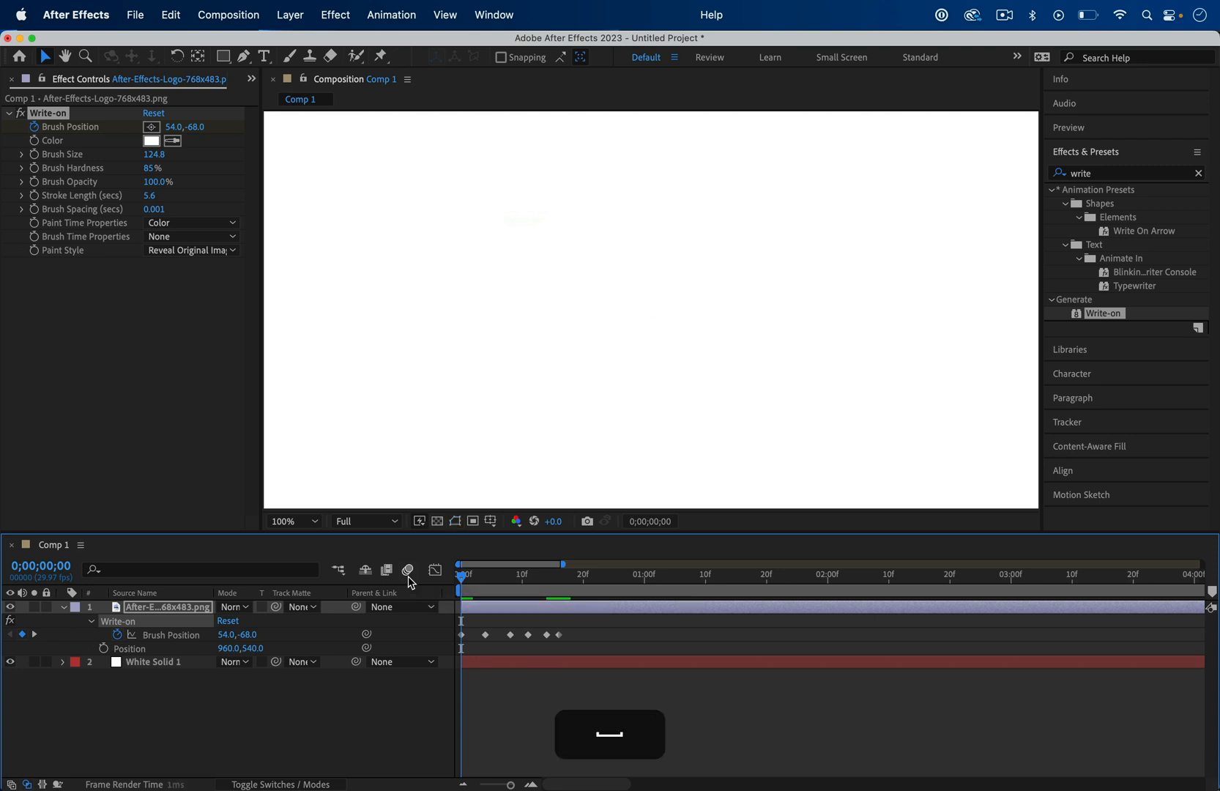
Preview the reveal and select the later Brush Position keyframes for retiming.
left_click(710, 575)
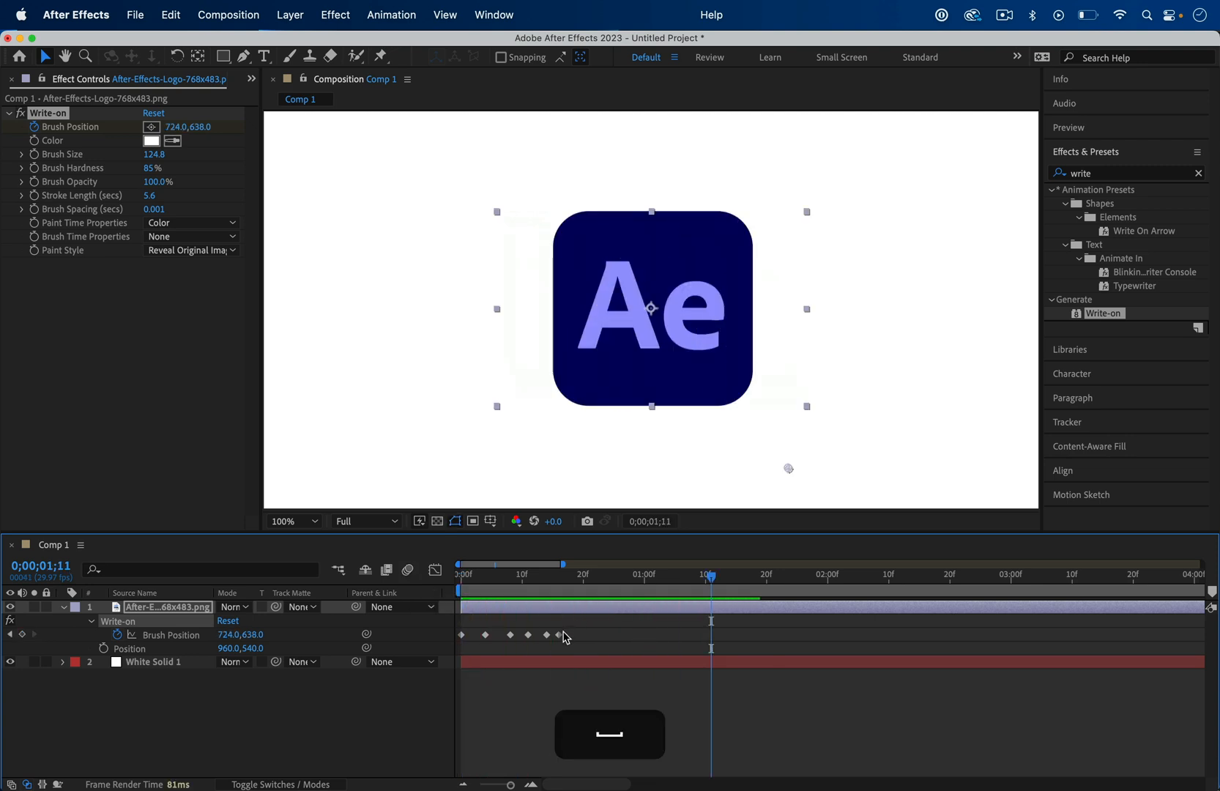
left_click(566, 634)
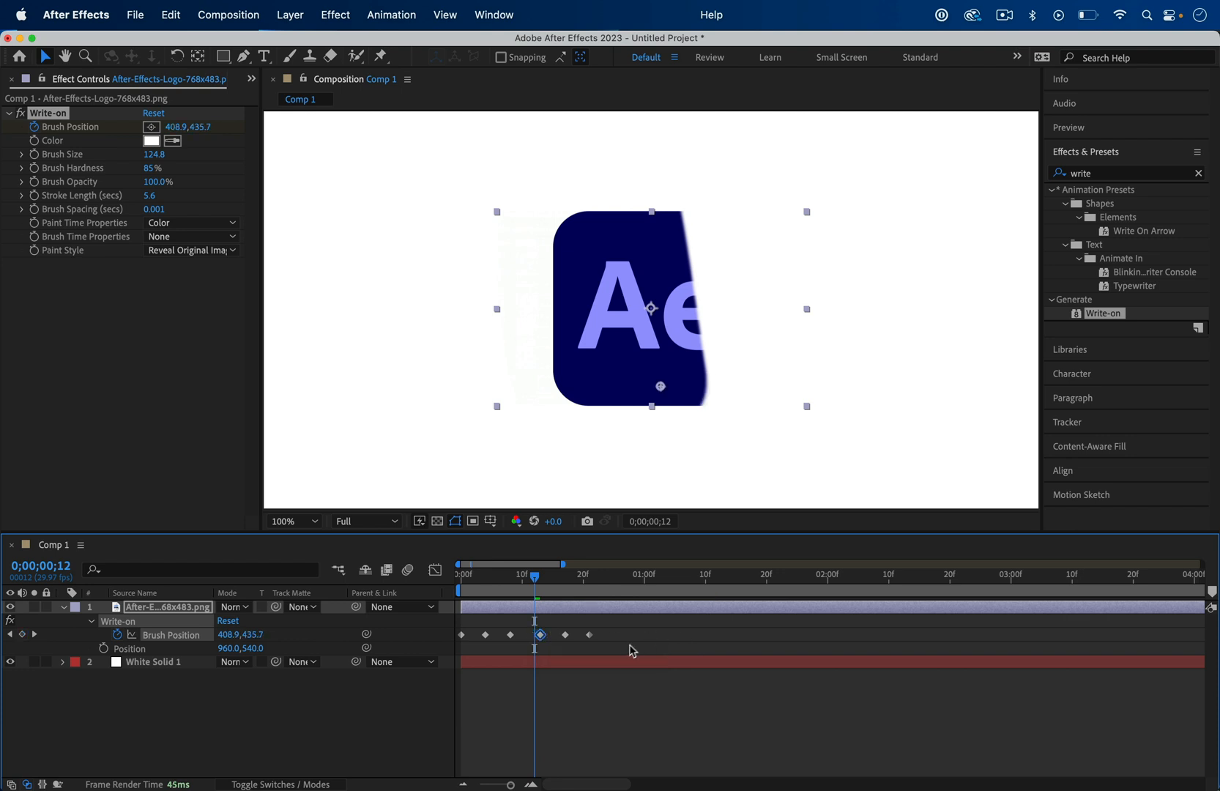
left_click(590, 634)
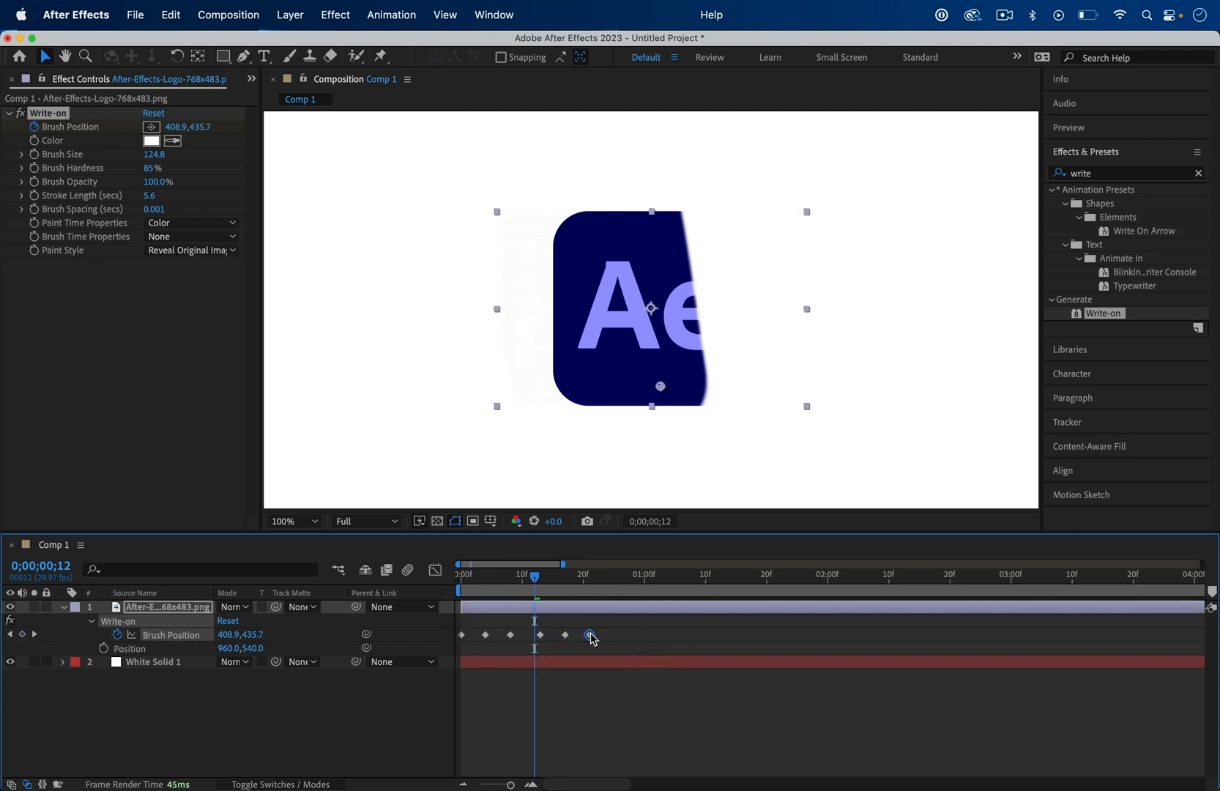
Bring up the keyframe options for the selected final Brush Position keyframe.
right_click(590, 637)
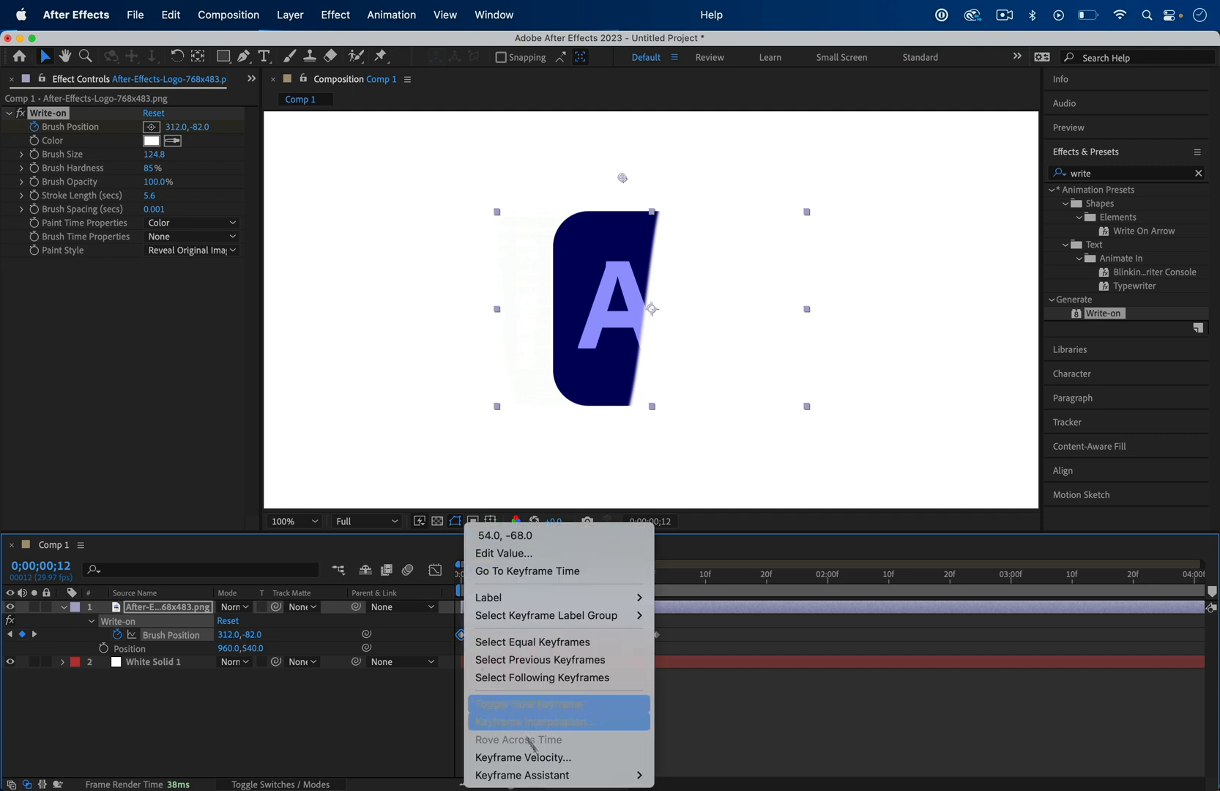
mouse_move(521, 775)
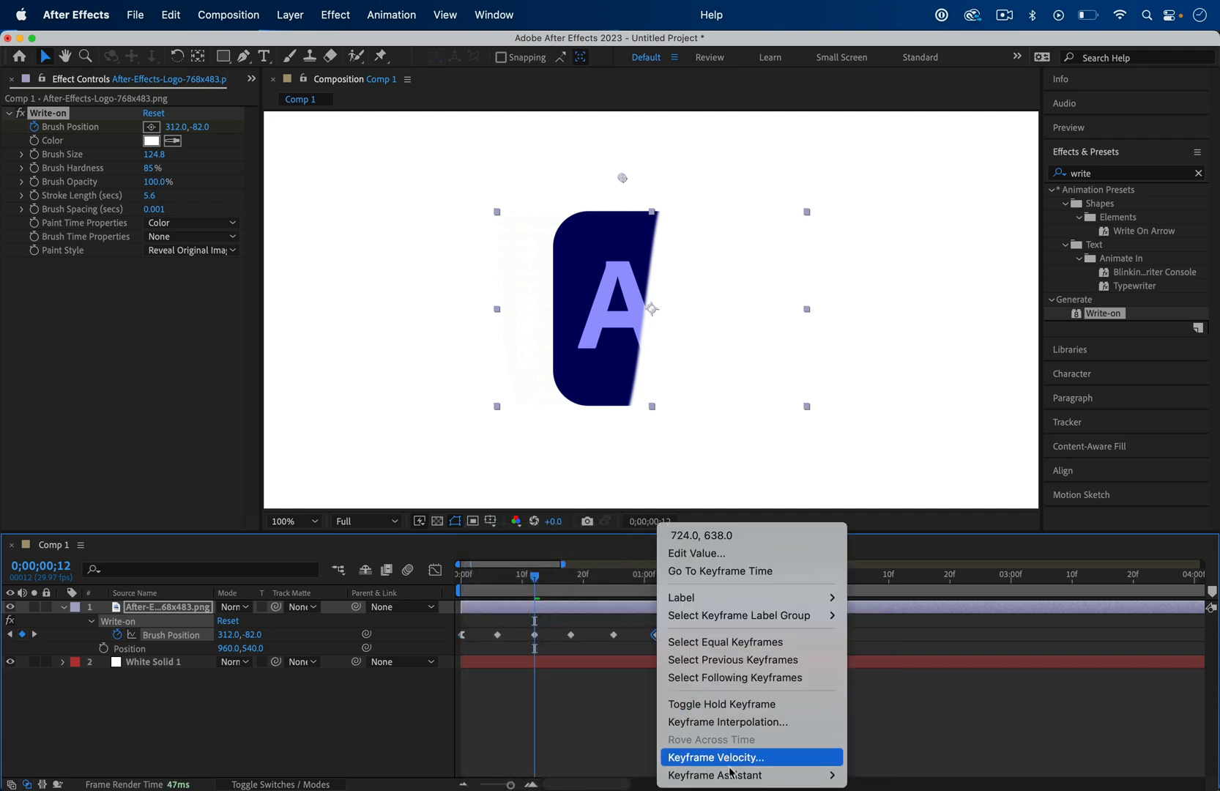
mouse_move(715, 775)
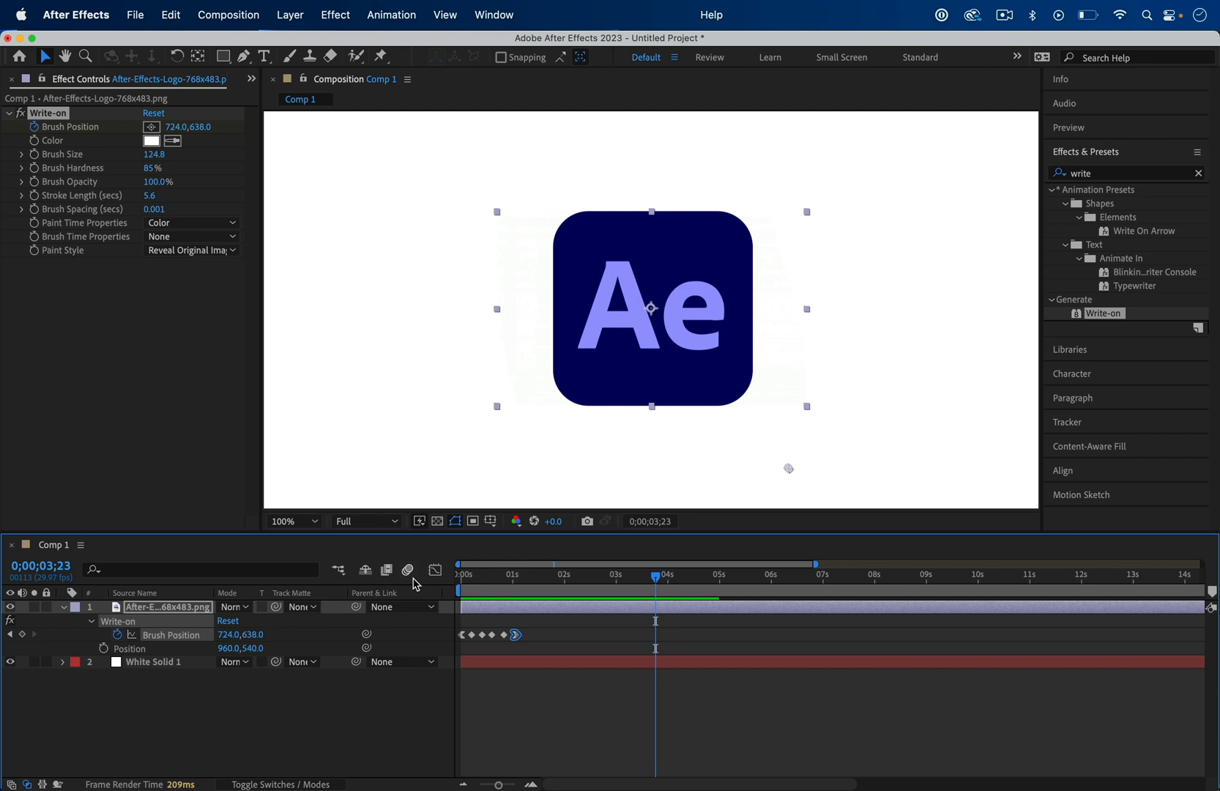
mouse_move(114, 201)
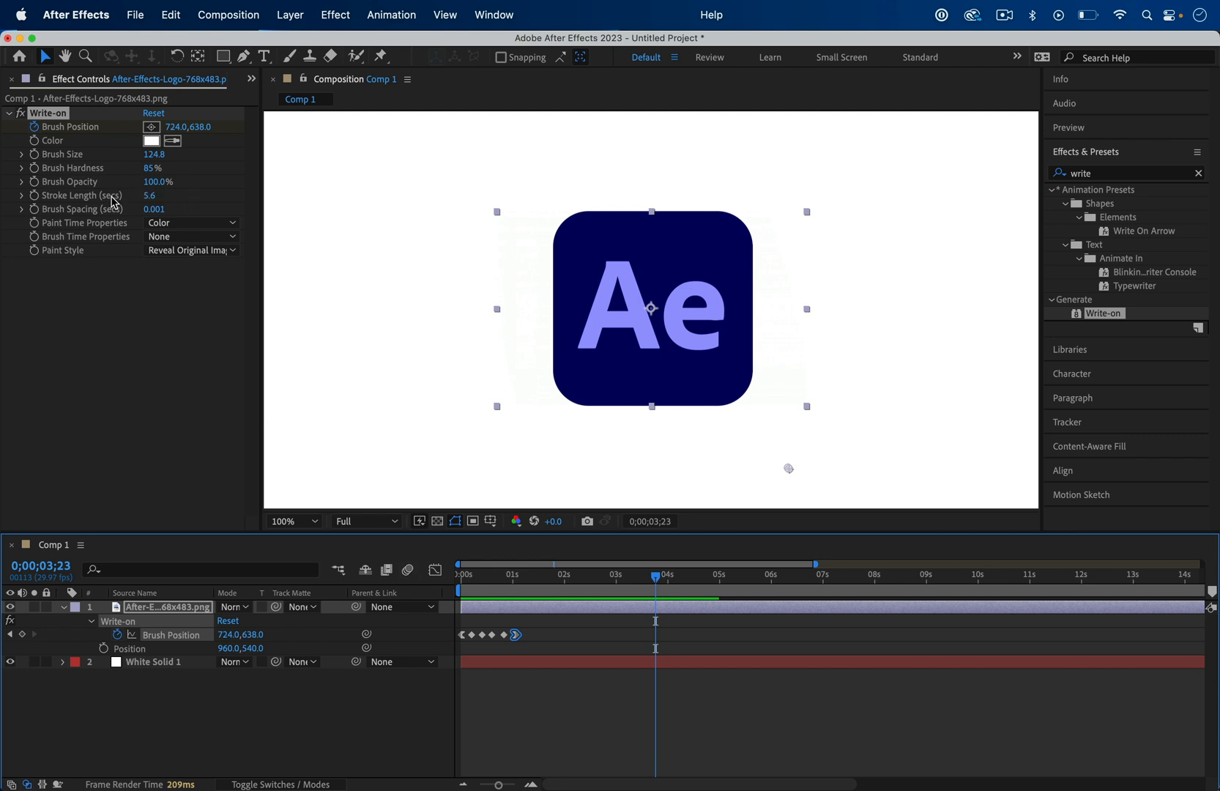
mouse_move(616, 575)
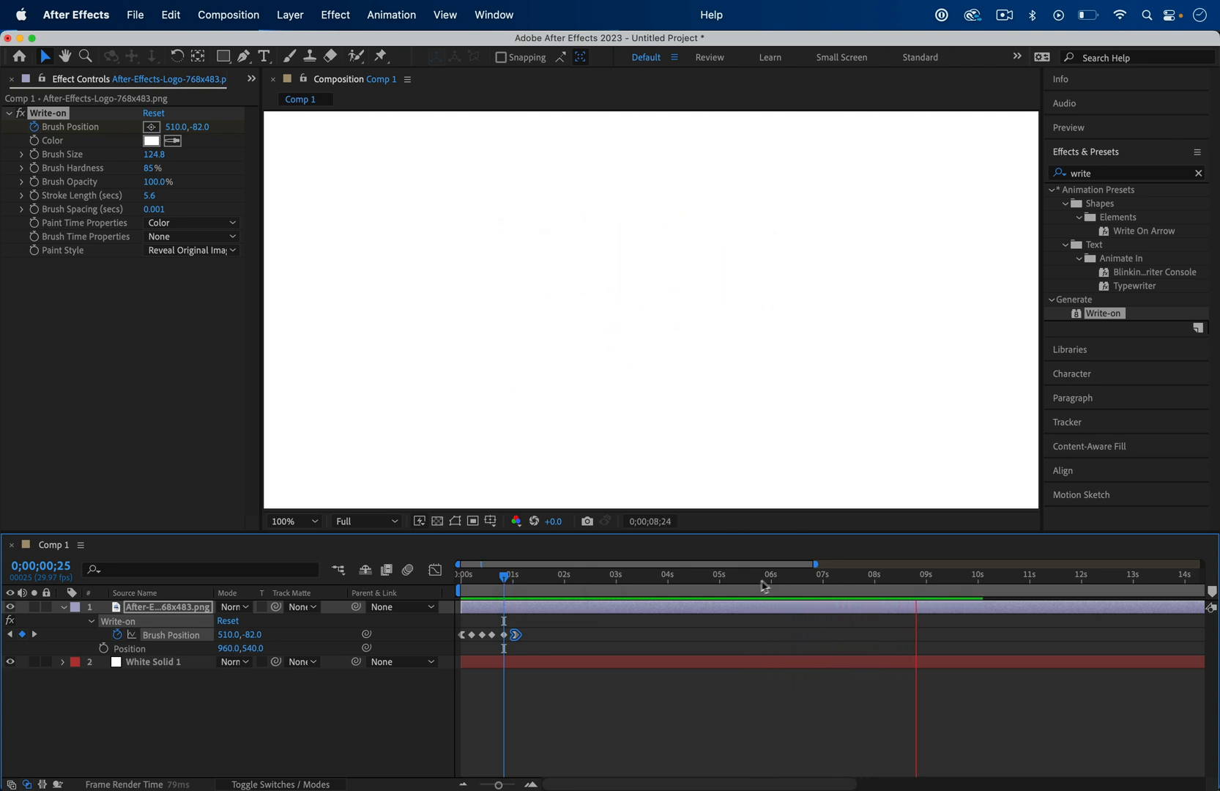
Move the playhead to several moments to check when the ~9-second stroke erases.
left_click(700, 575)
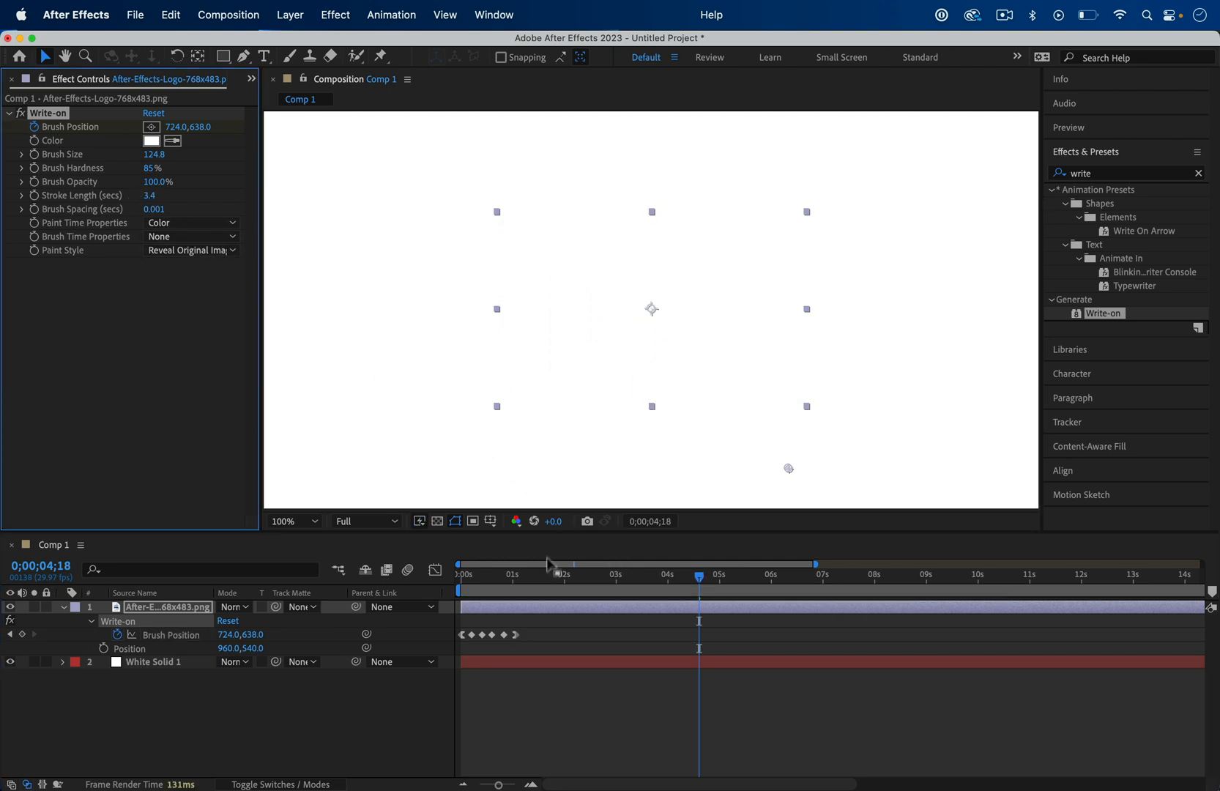
left_click(554, 564)
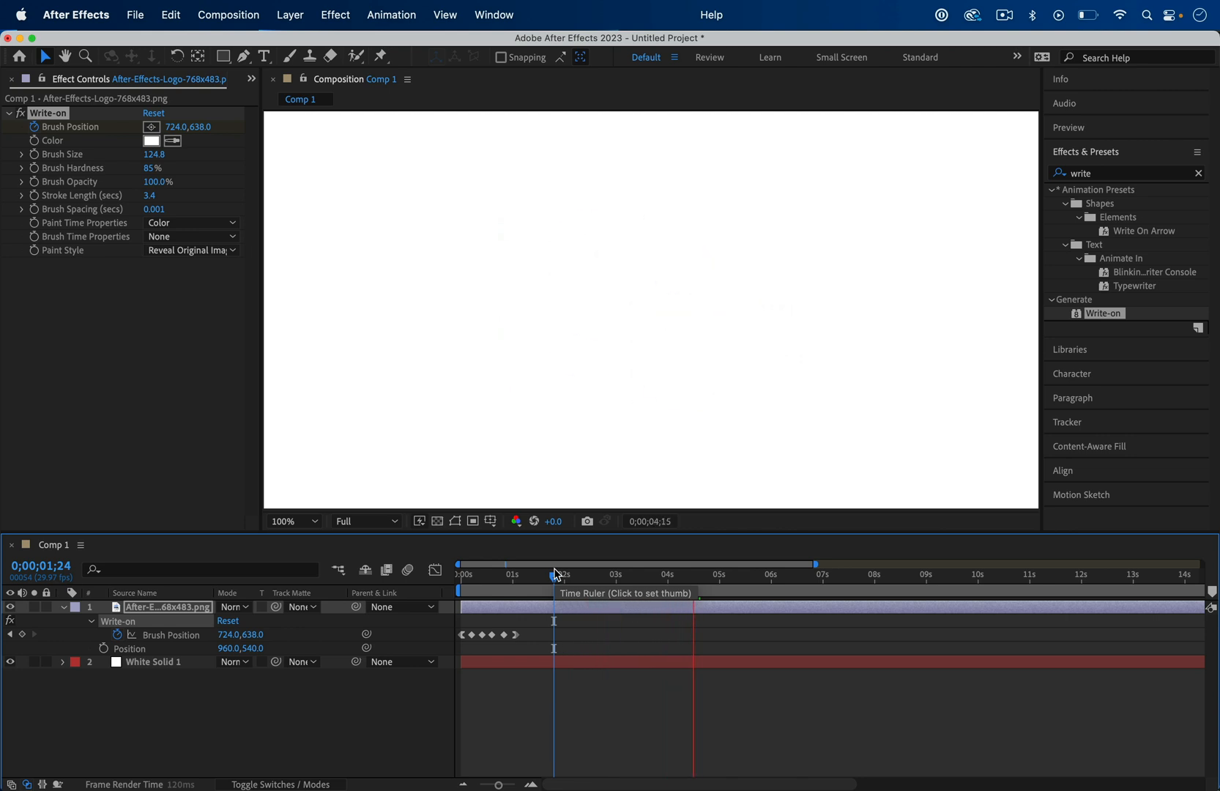
left_click(716, 564)
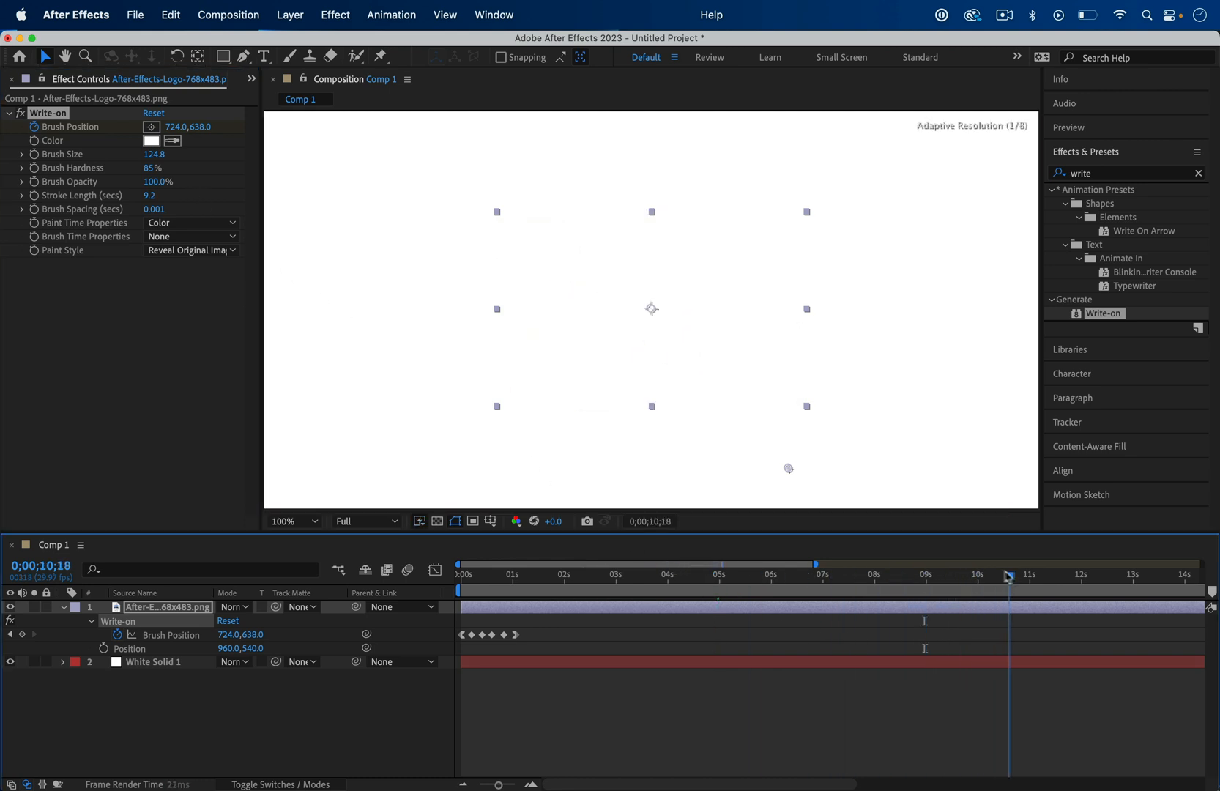
left_click(460, 574)
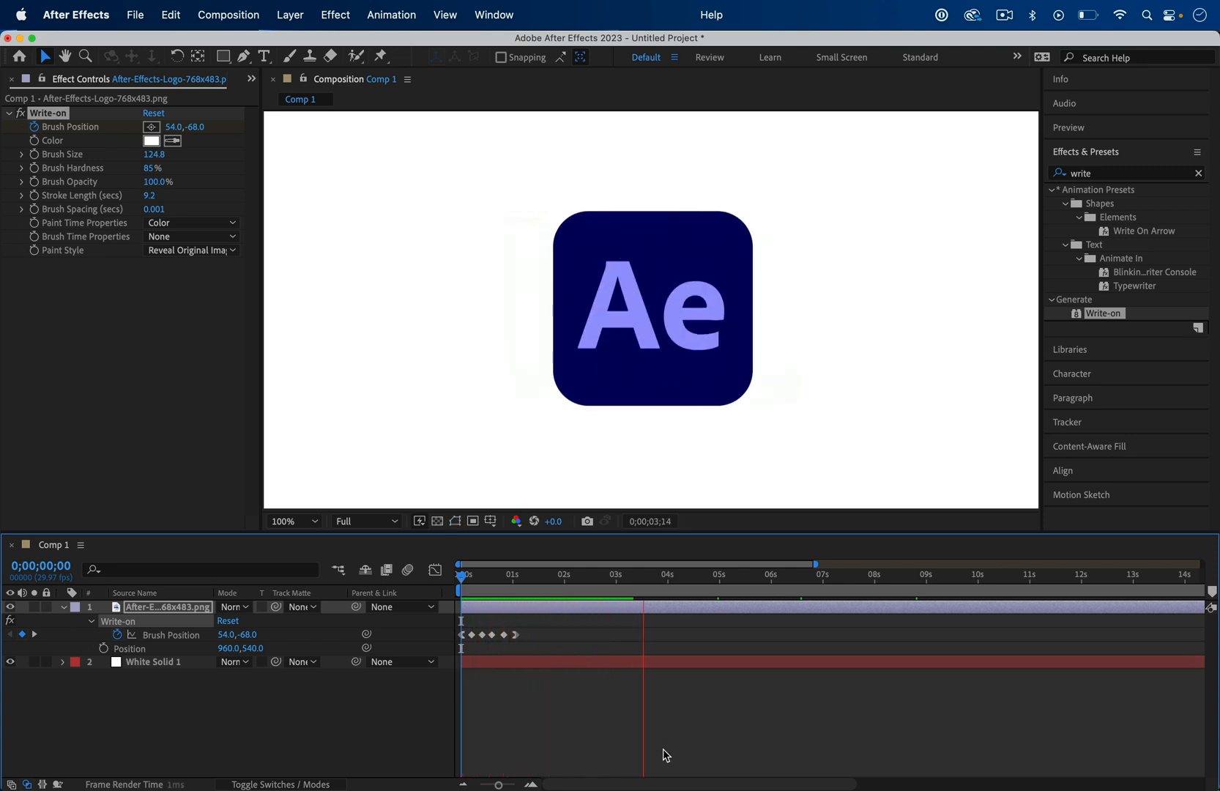
left_click(728, 574)
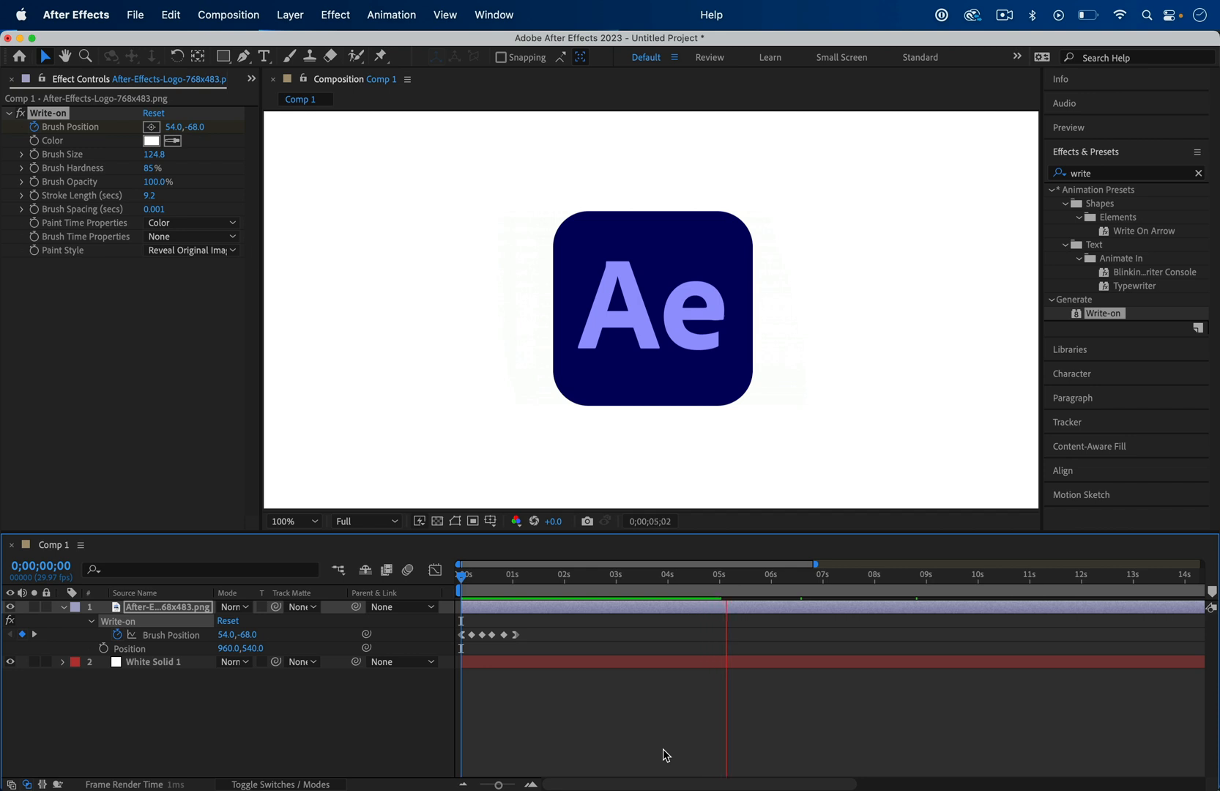
left_click(786, 563)
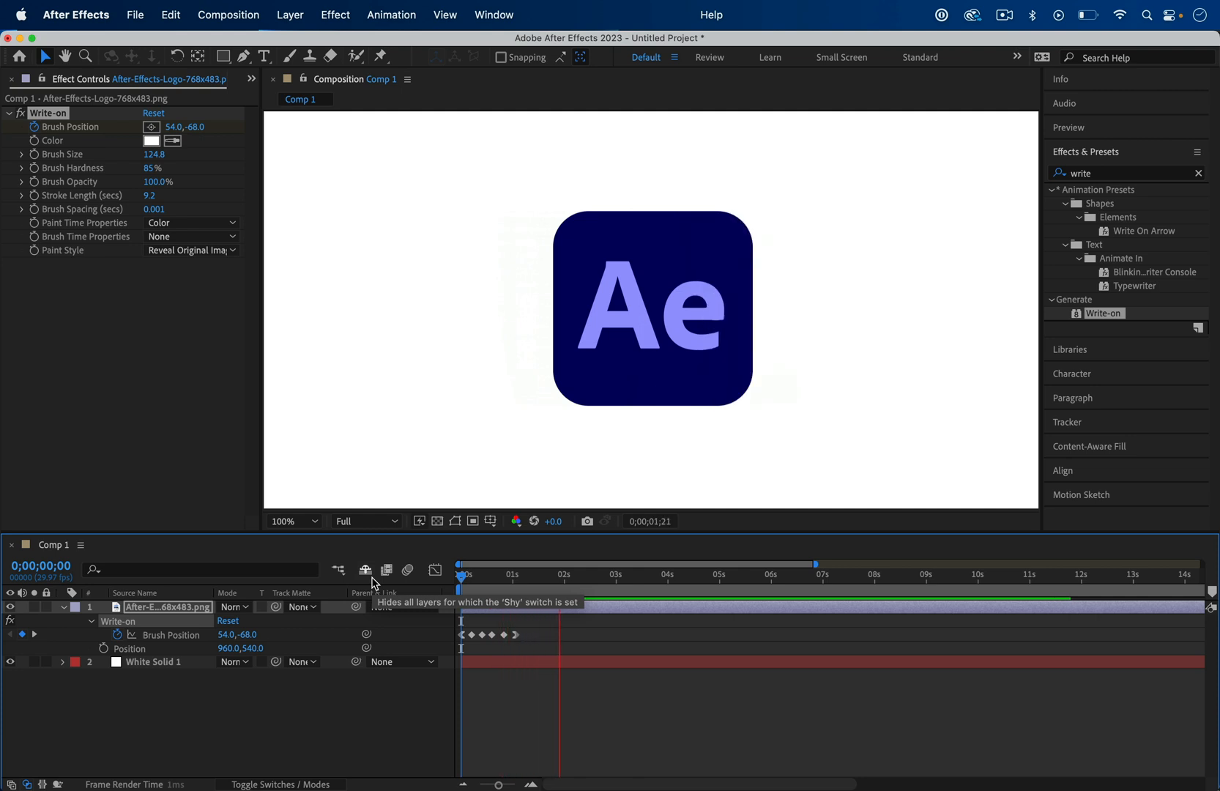
left_click(665, 575)
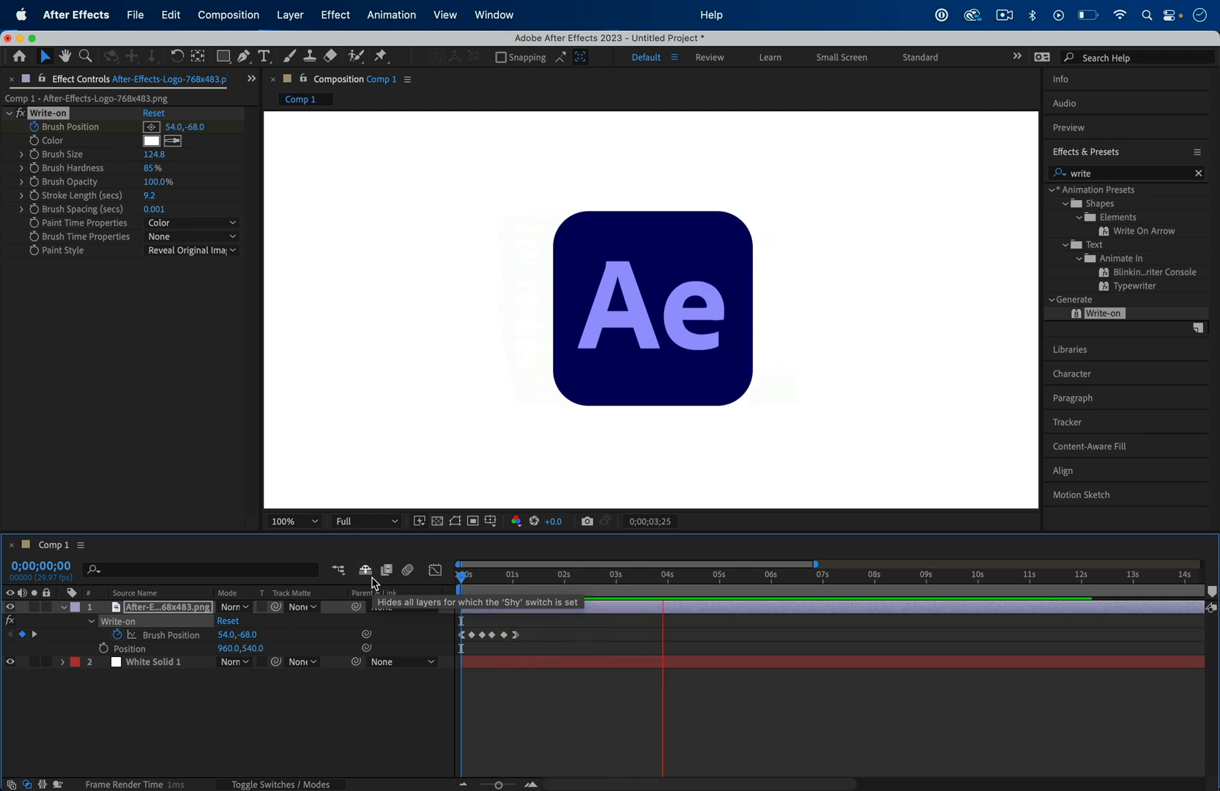